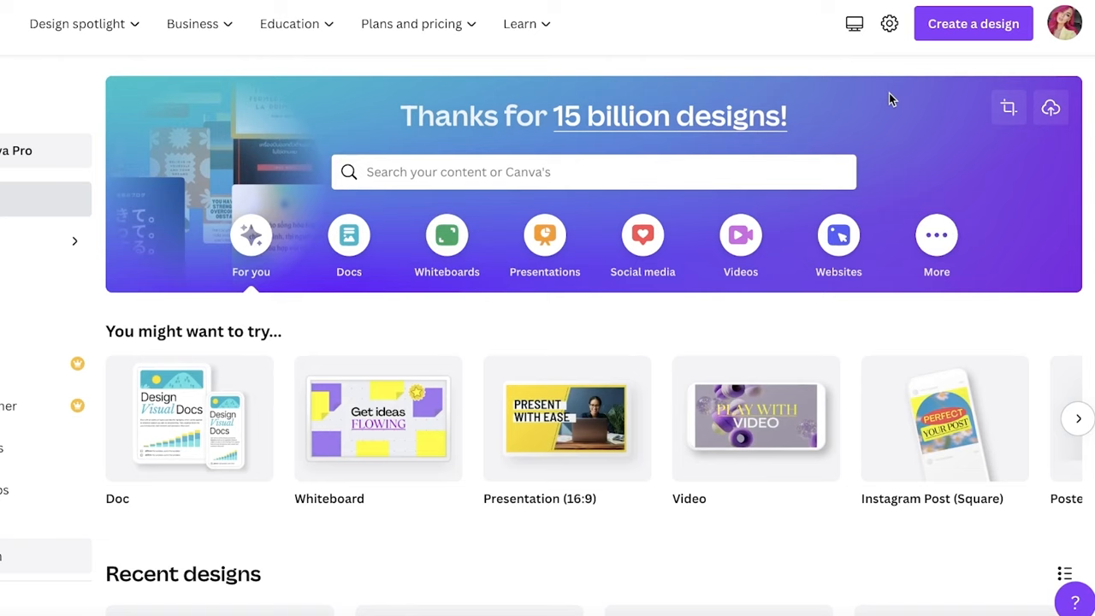
- Open the 'Start from a file' upload option via the custom size menu
{"action": "left_click", "coordinate": [1009, 107]}
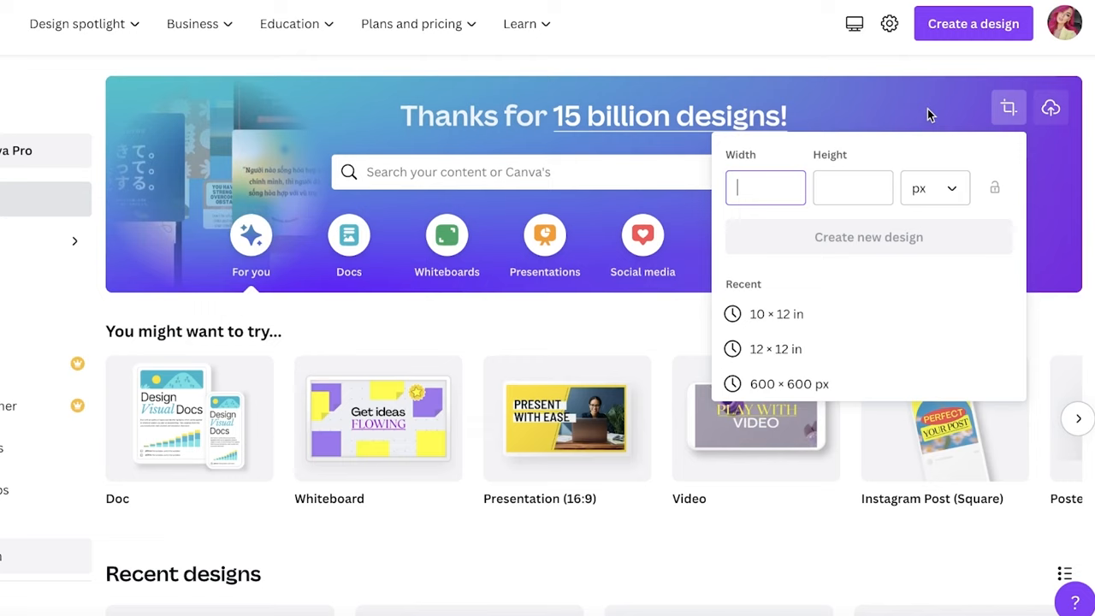
{"action": "left_click", "coordinate": [1050, 107]}
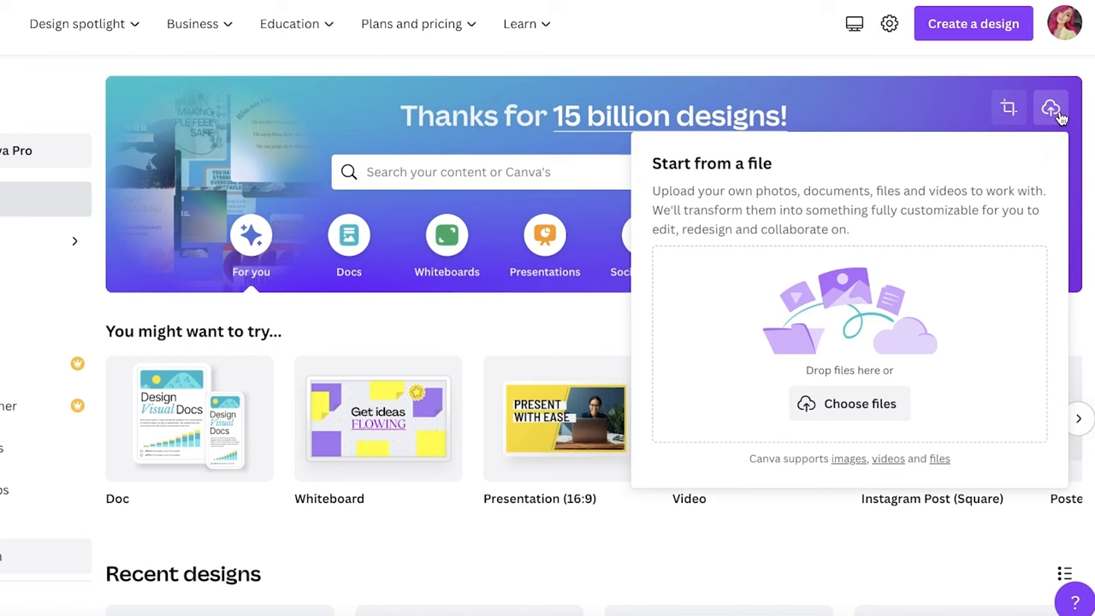
- Upload the Eiffel Tower night photo, enlarge its preview, and turn it into a design
{"action": "left_click", "coordinate": [850, 403]}
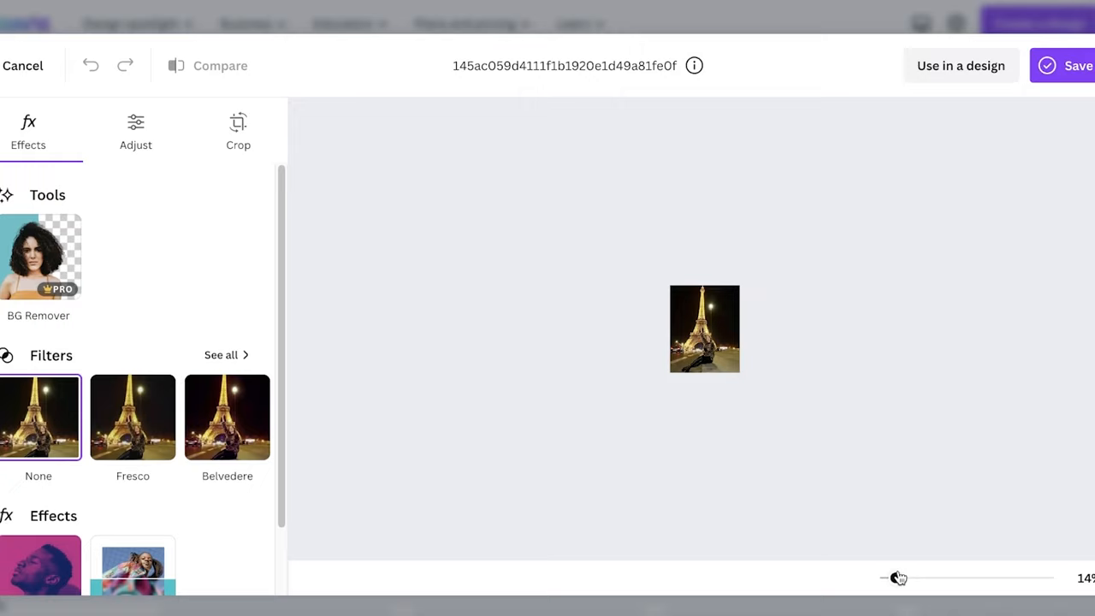
{"action": "left_click_drag", "start_coordinate": [898, 577], "coordinate": [966, 577]}
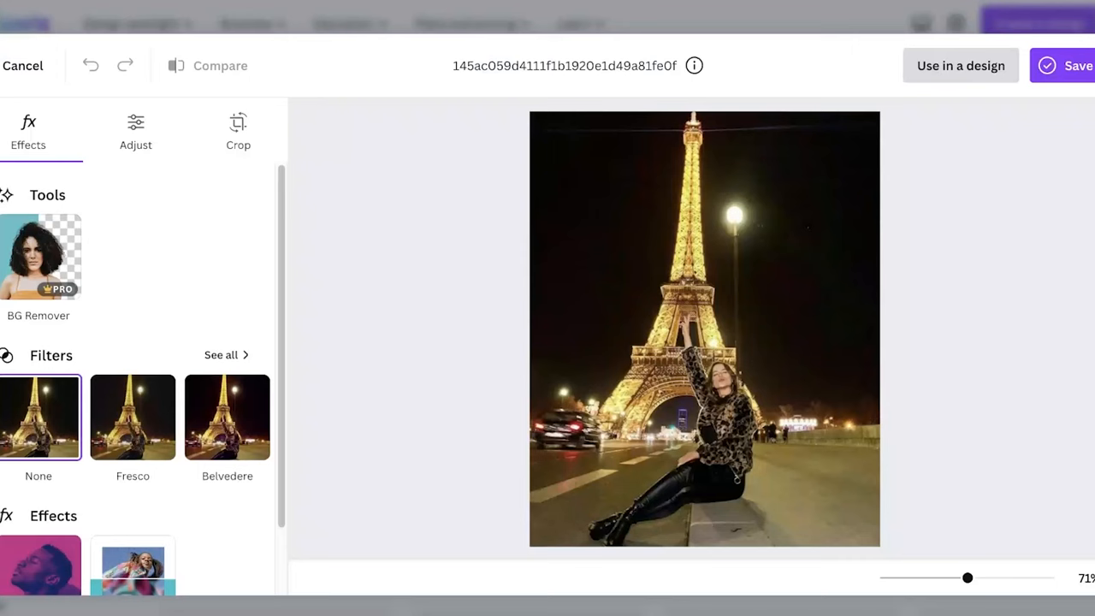
{"action": "left_click", "coordinate": [24, 65]}
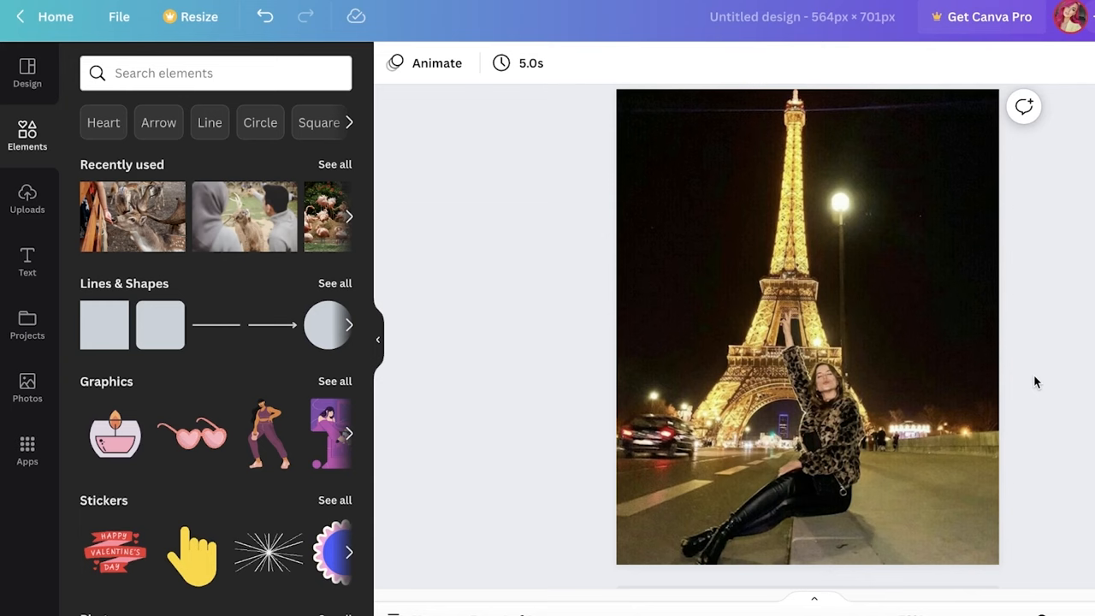
- In Edit image, set the photo's brightness to −6, contrast 20 and saturation 11
{"action": "left_click", "coordinate": [804, 329]}
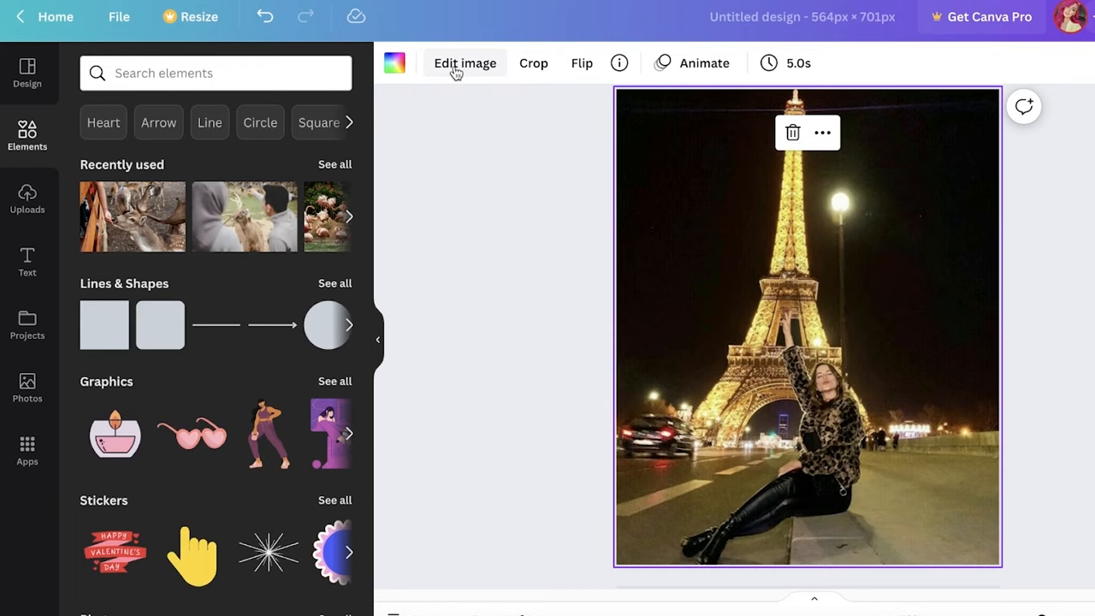
{"action": "left_click", "coordinate": [465, 63]}
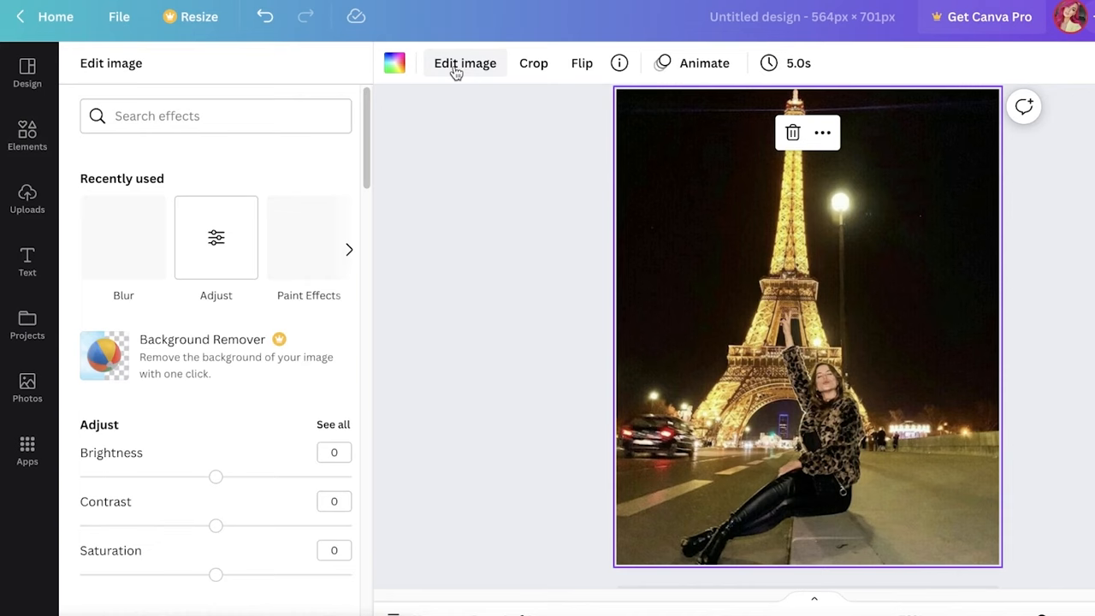
{"action": "scroll", "scroll_direction": "down", "scroll_amount": 3}
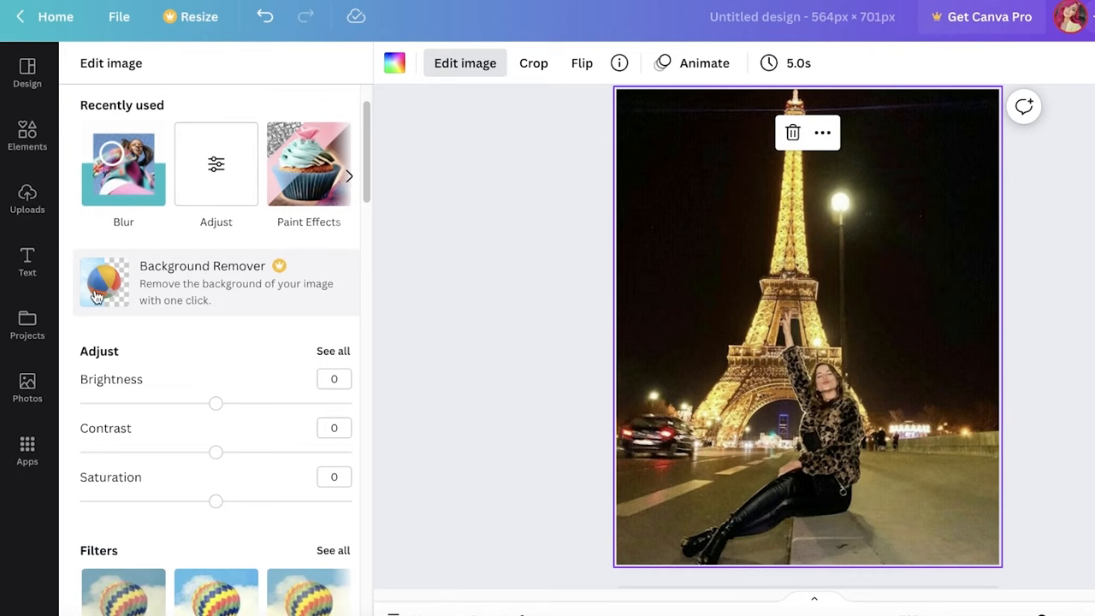
{"action": "mouse_move", "coordinate": [189, 300]}
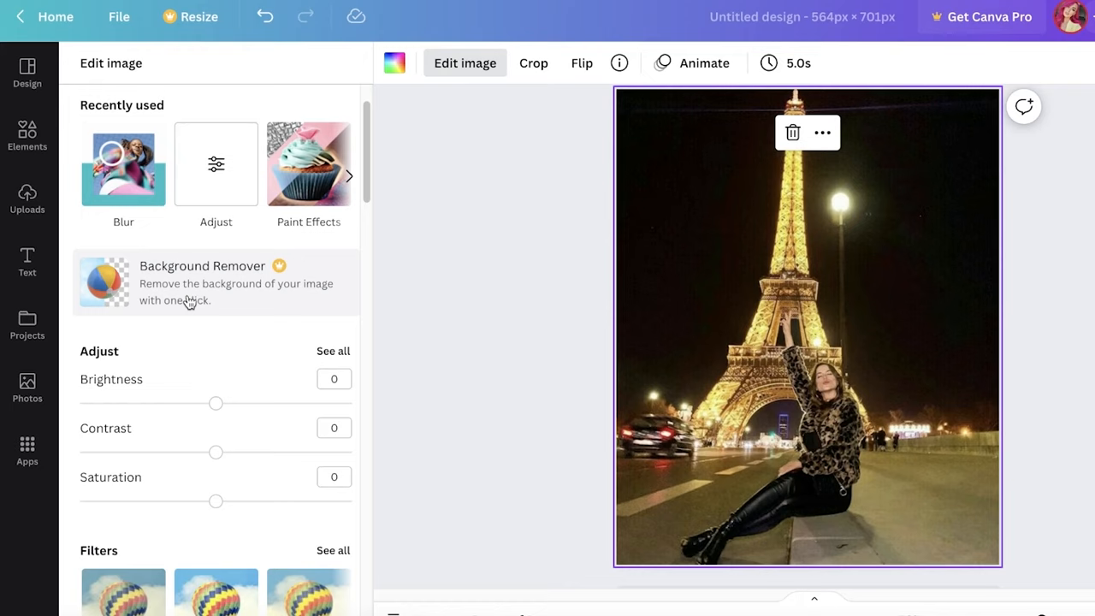
{"action": "scroll", "scroll_direction": "down", "scroll_amount": 3}
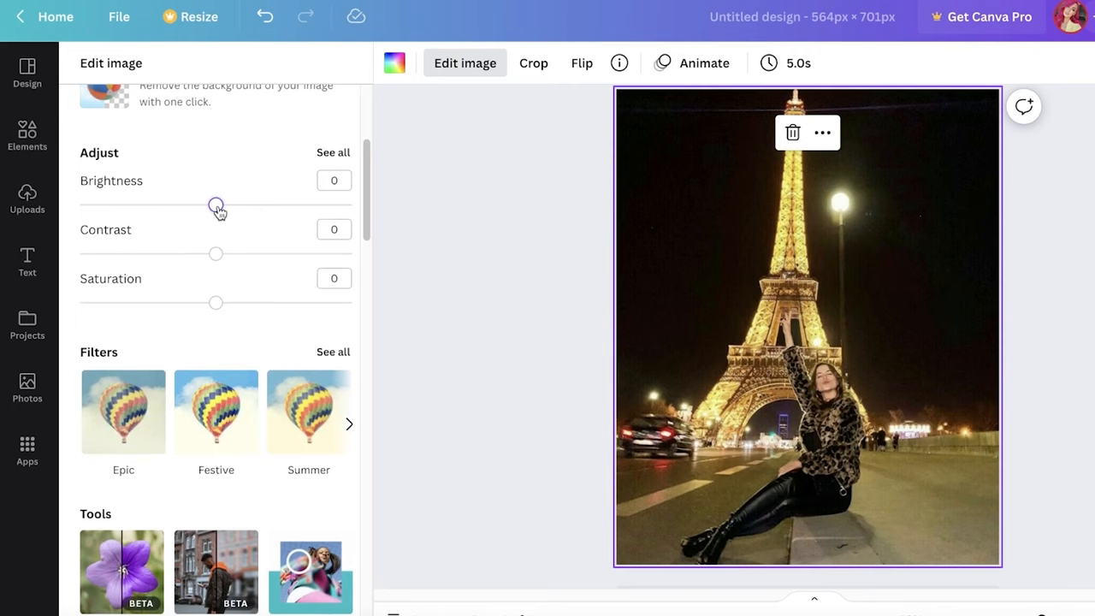
{"action": "left_click_drag", "start_coordinate": [214, 253], "coordinate": [236, 253]}
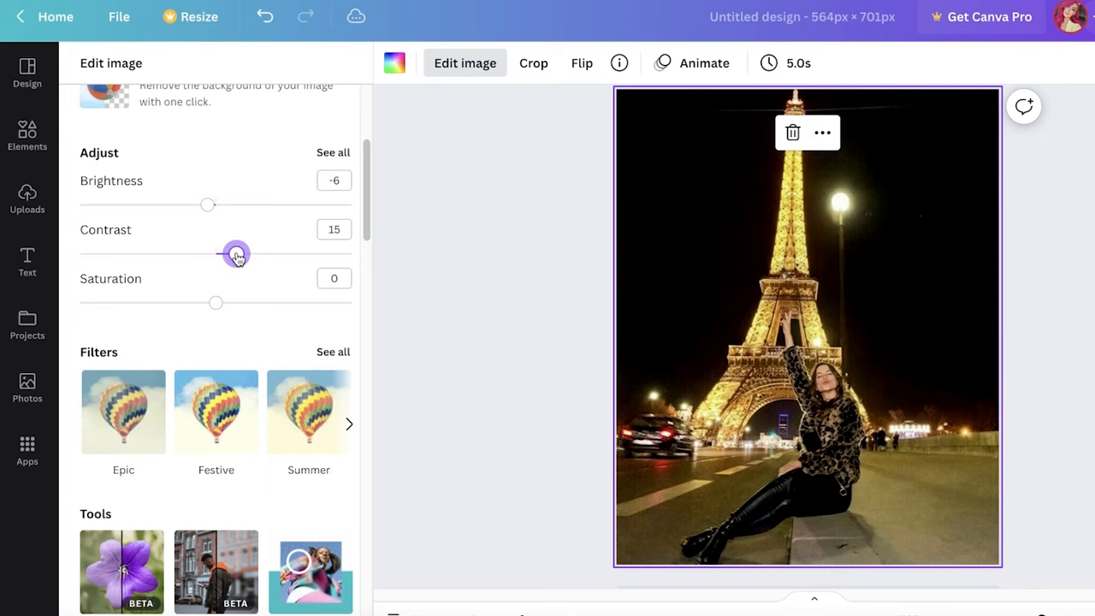
{"action": "left_click_drag", "start_coordinate": [215, 302], "coordinate": [229, 254]}
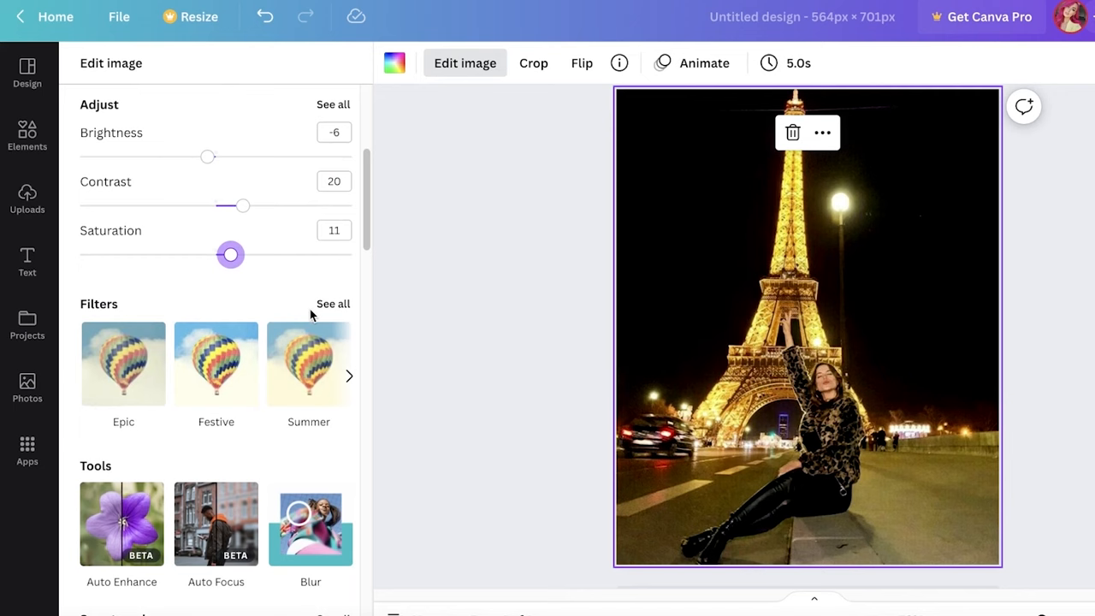
{"action": "left_click", "coordinate": [333, 303]}
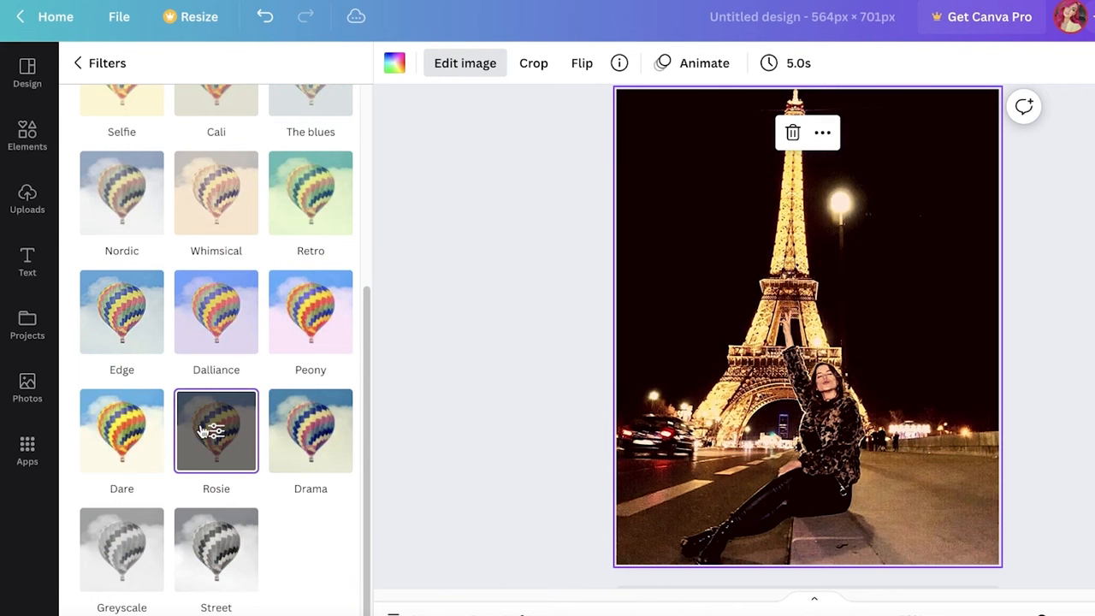
- Apply the Rosie filter to the photo and adjust its intensity
{"action": "left_click", "coordinate": [216, 430]}
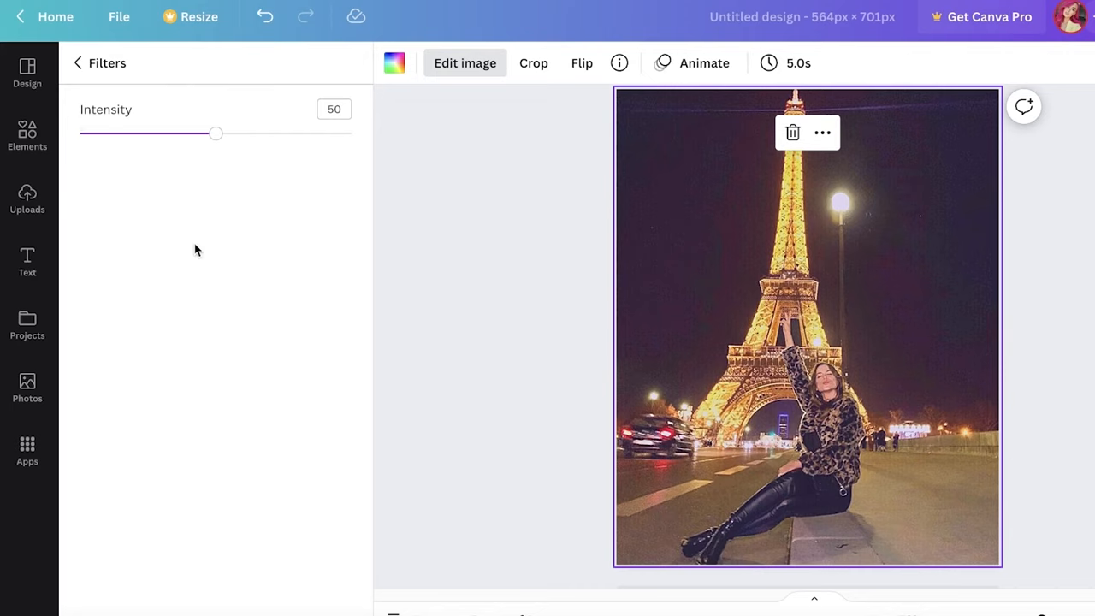
{"action": "left_click_drag", "start_coordinate": [214, 133], "coordinate": [351, 133]}
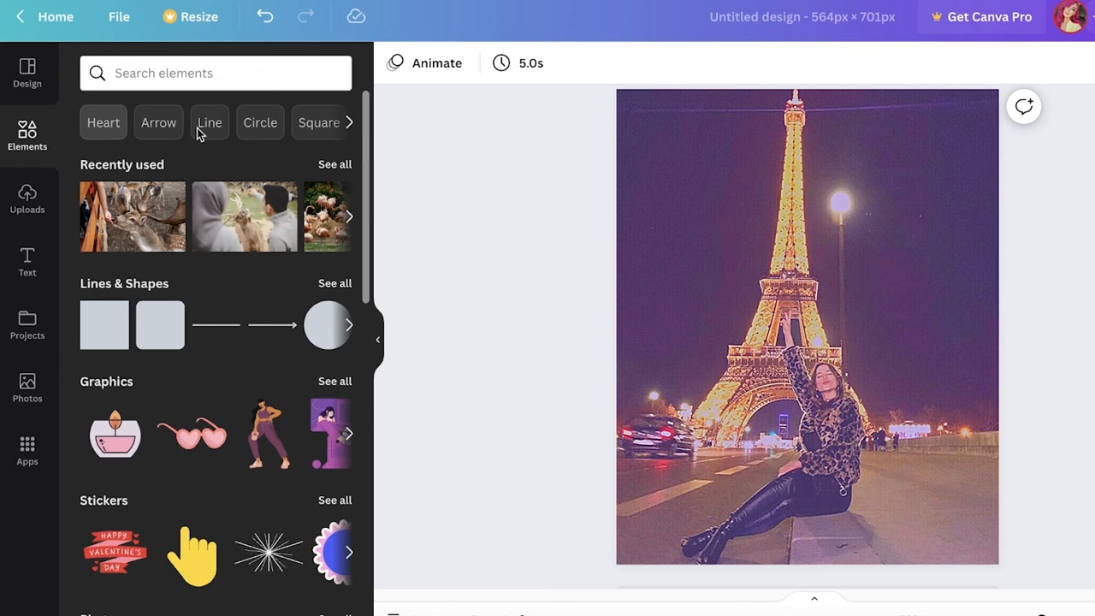
- Paint blur onto the Eiffel photo with the Blur brush and apply it
{"action": "left_click", "coordinate": [804, 342]}
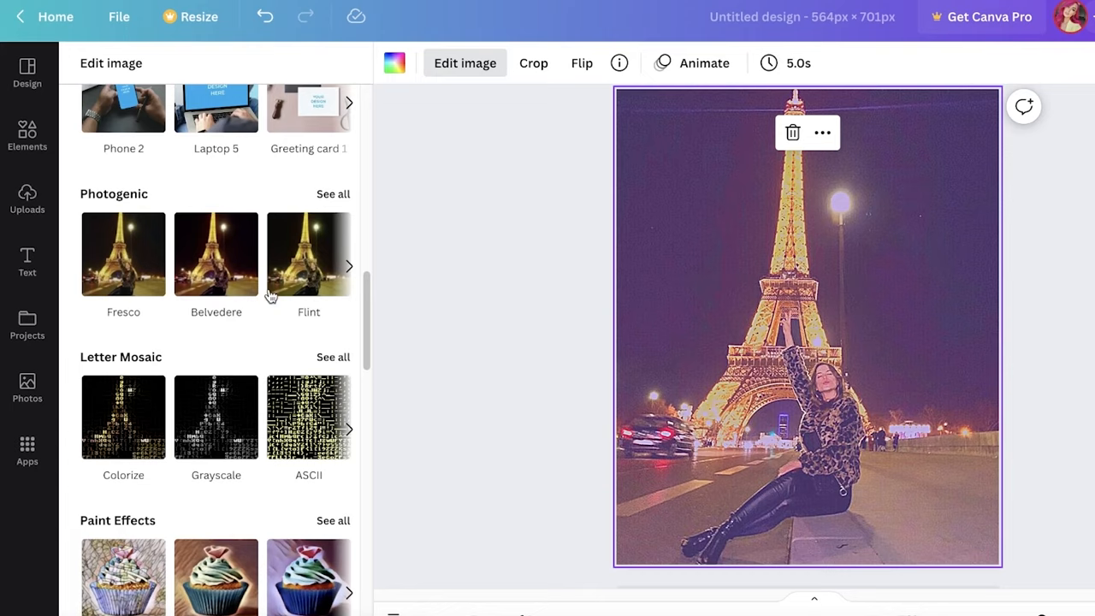
{"action": "scroll", "scroll_direction": "up", "scroll_amount": 3}
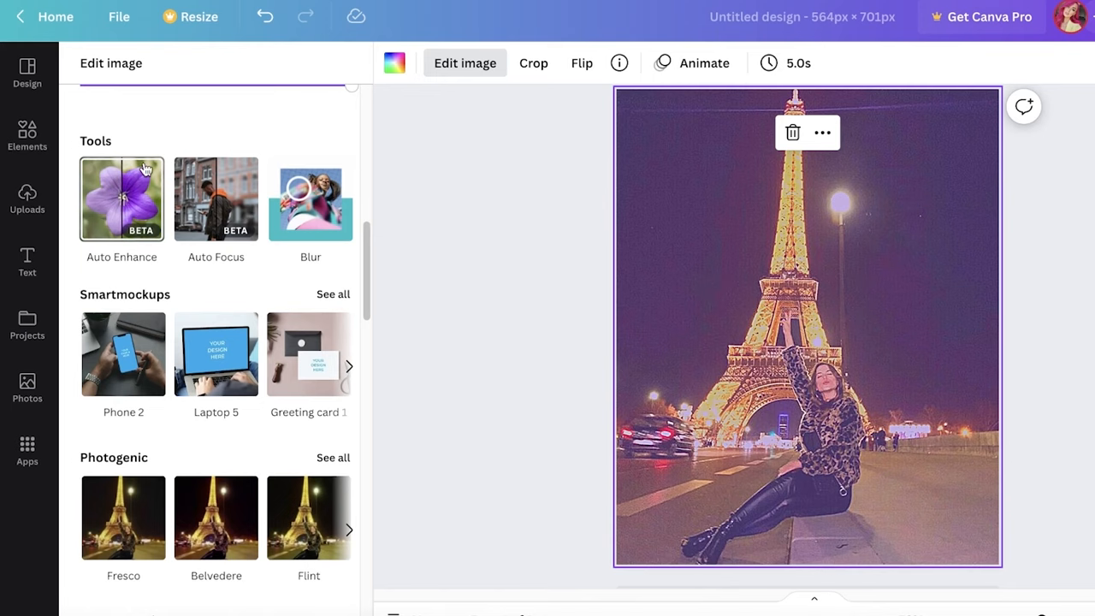
{"action": "left_click", "coordinate": [310, 198]}
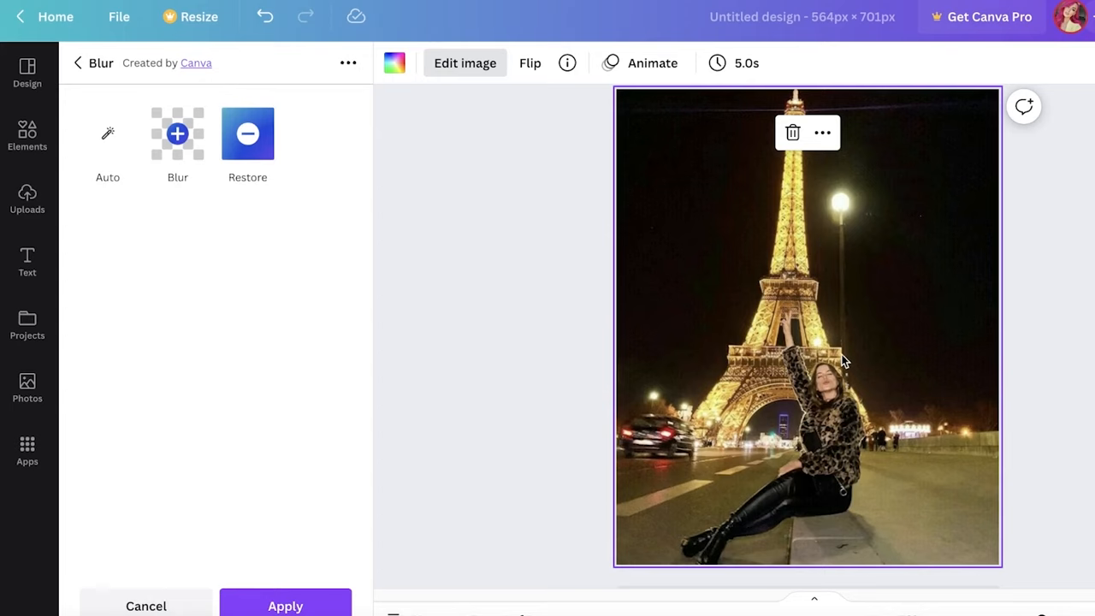
{"action": "left_click", "coordinate": [177, 133]}
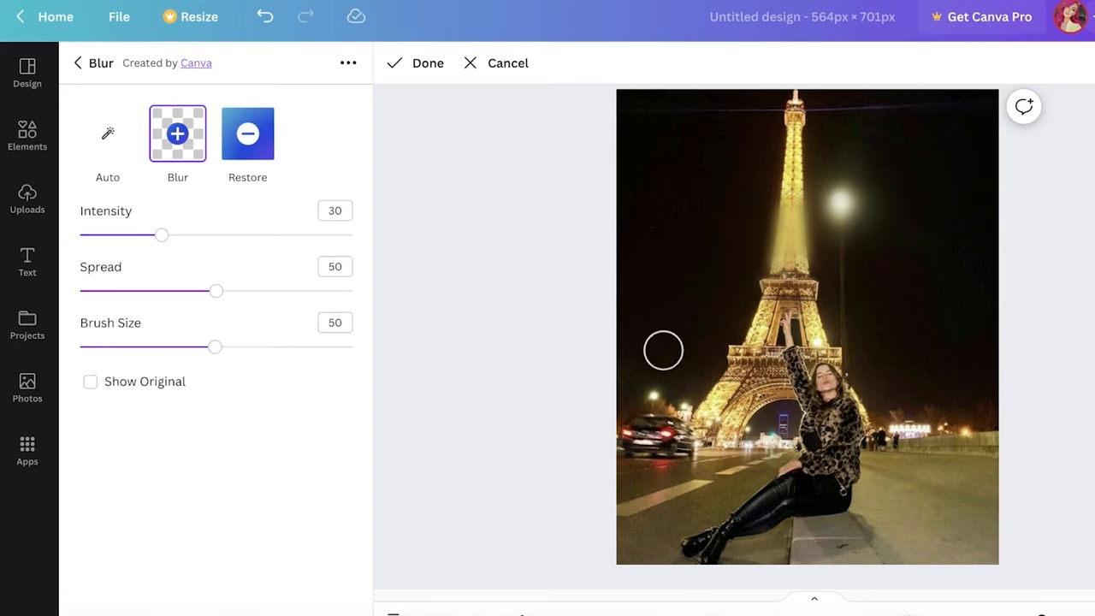
{"action": "left_click", "coordinate": [427, 62]}
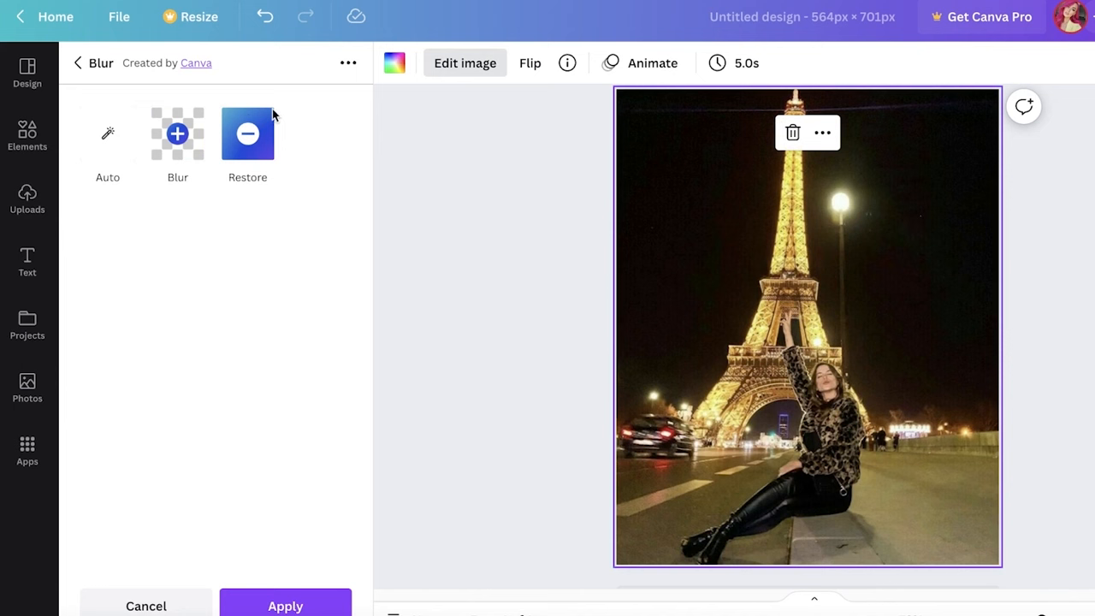
{"action": "left_click", "coordinate": [77, 62]}
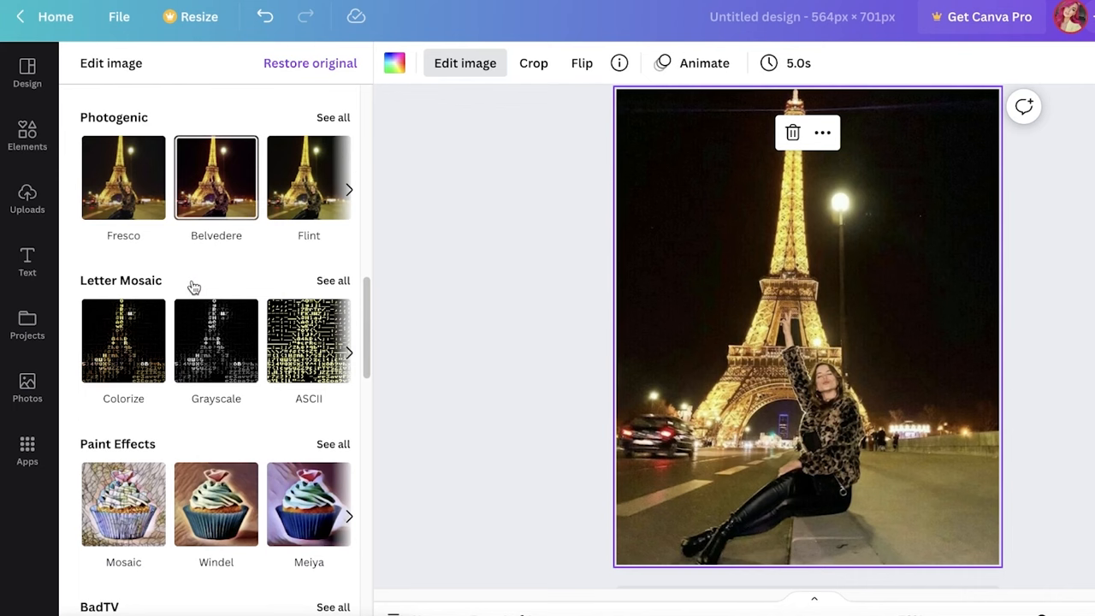
- Browse all Photogenic filters and try the Classic black-and-white look
{"action": "left_click", "coordinate": [333, 117]}
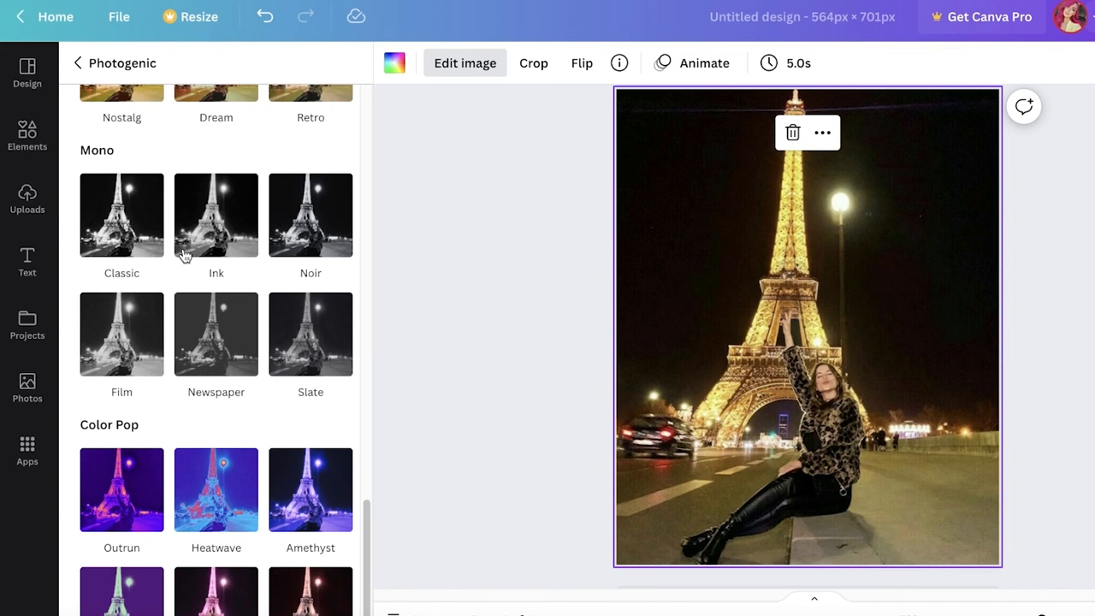
{"action": "scroll", "scroll_direction": "down", "scroll_amount": 3}
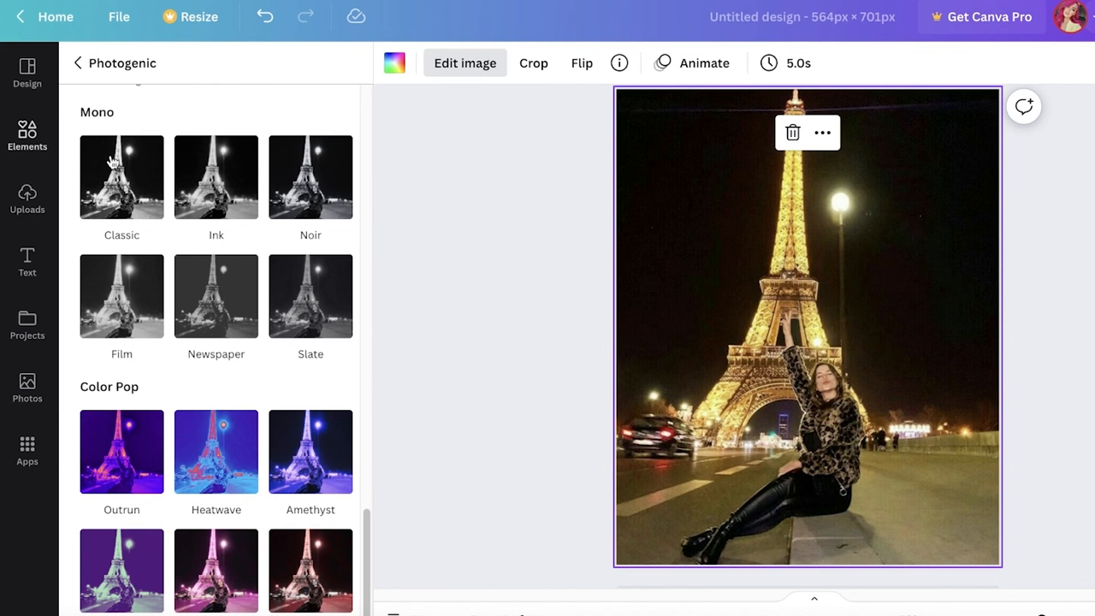
{"action": "left_click", "coordinate": [77, 63]}
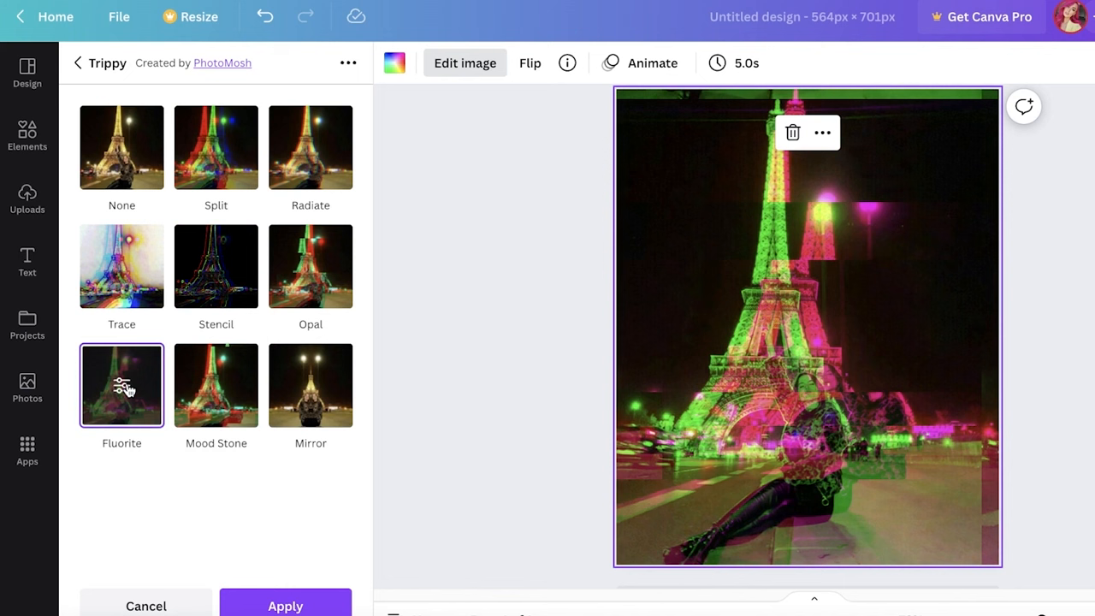
- Preview the Radiate RGB shift with a slightly tilted angle, then cancel it
{"action": "left_click", "coordinate": [310, 147]}
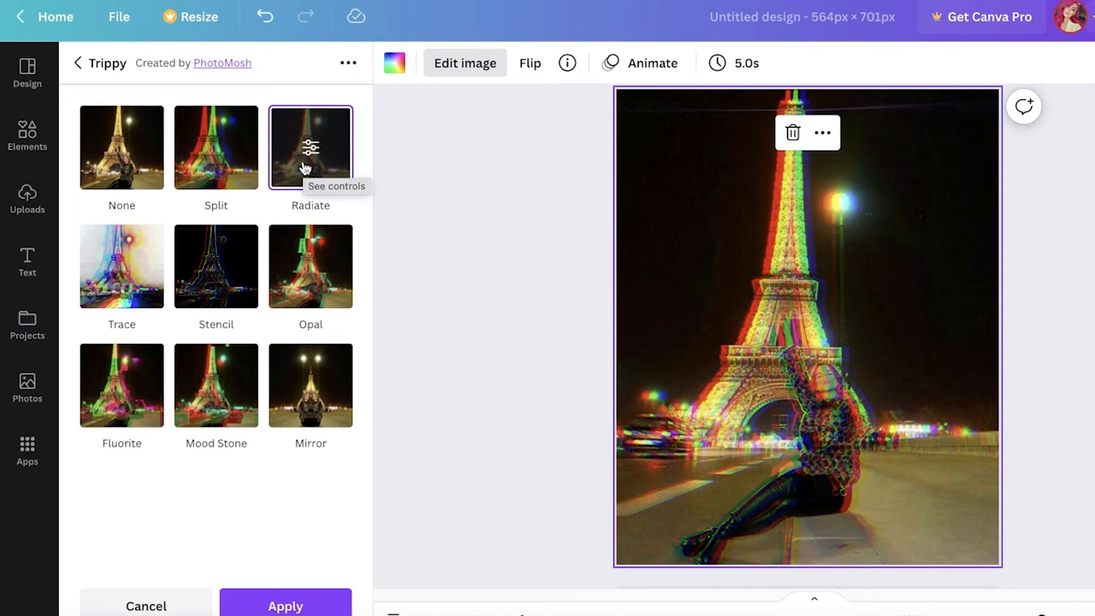
{"action": "left_click", "coordinate": [310, 147]}
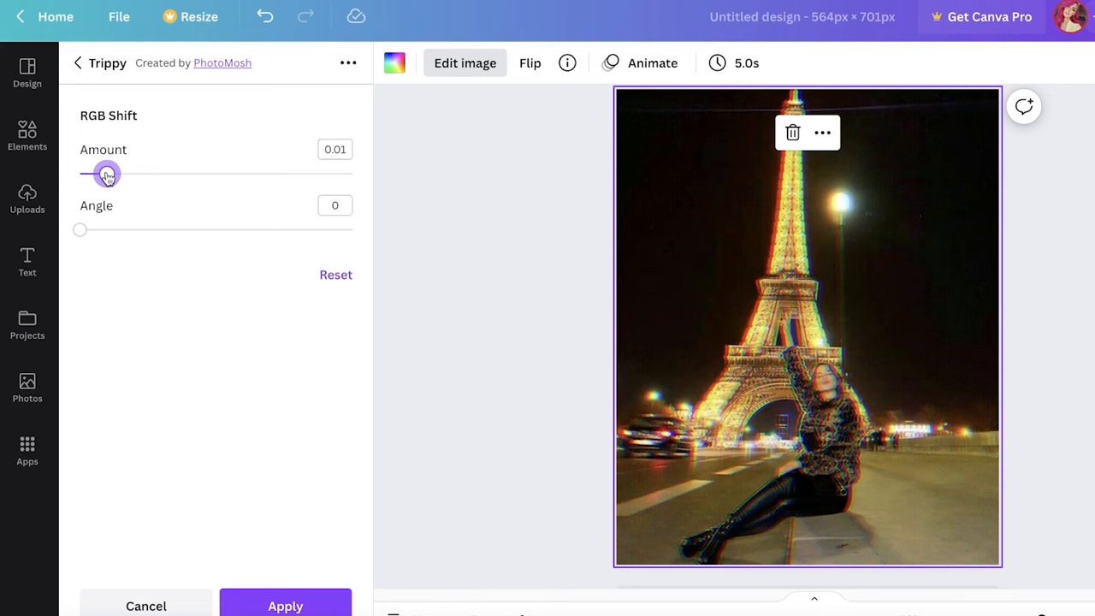
{"action": "left_click_drag", "start_coordinate": [79, 229], "coordinate": [114, 229]}
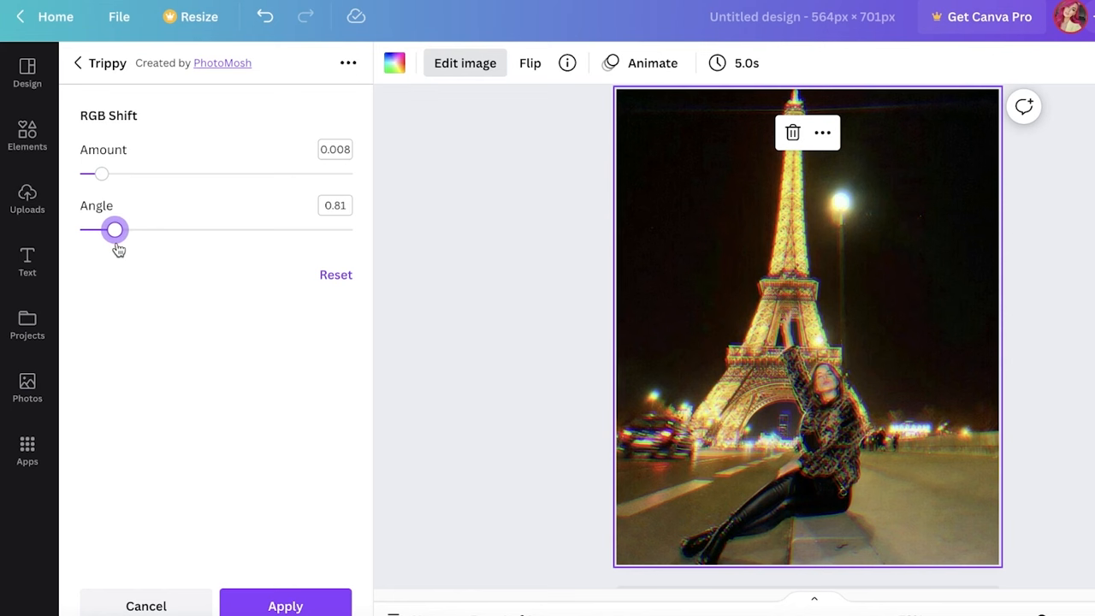
{"action": "left_click", "coordinate": [145, 605]}
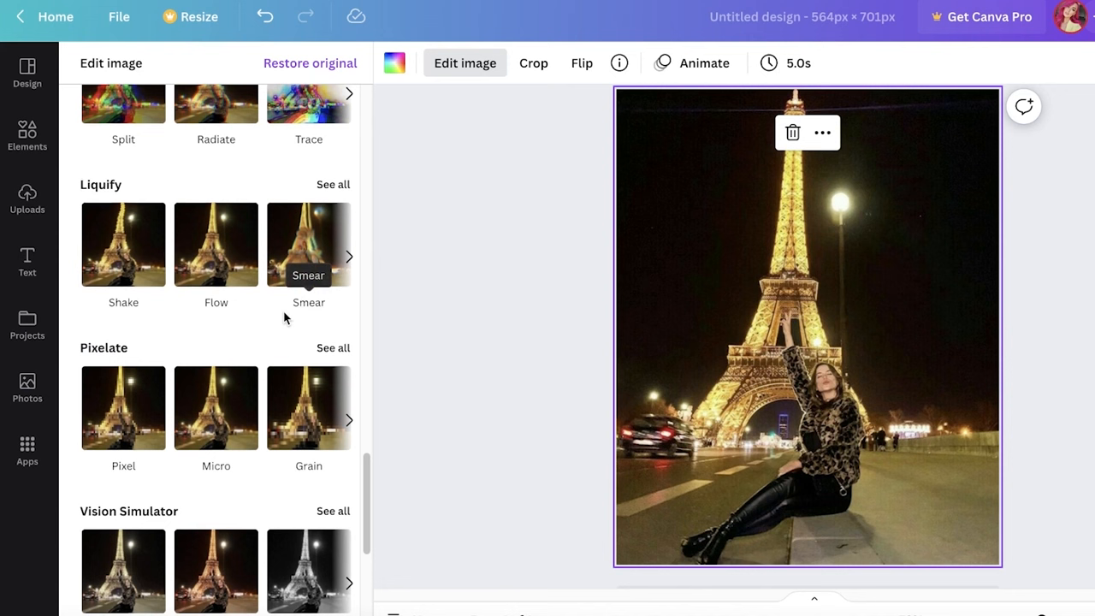
- Apply the Smear liquify effect and expand the Pixelate variants
{"action": "left_click", "coordinate": [332, 184]}
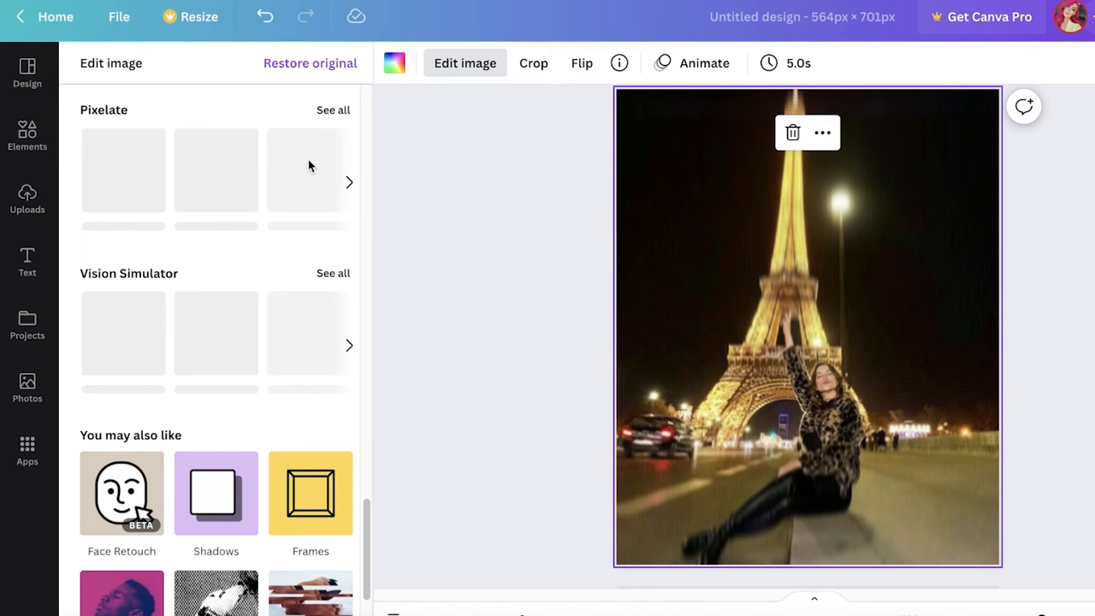
{"action": "left_click", "coordinate": [333, 109]}
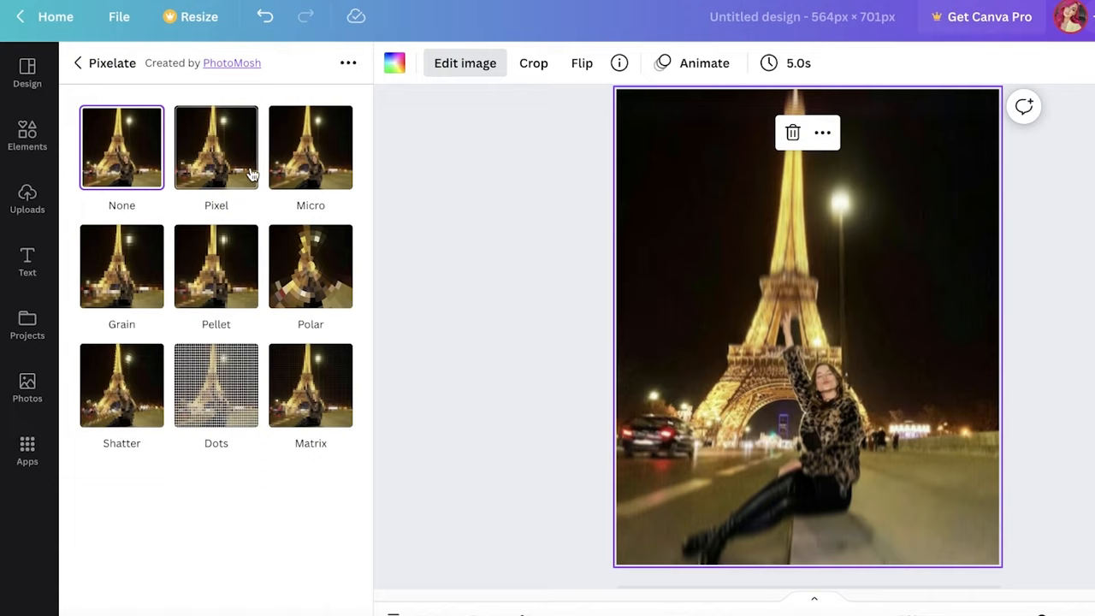
- Preview the Pixel effect, increasing the horizontal pixel block count
{"action": "left_click", "coordinate": [216, 147]}
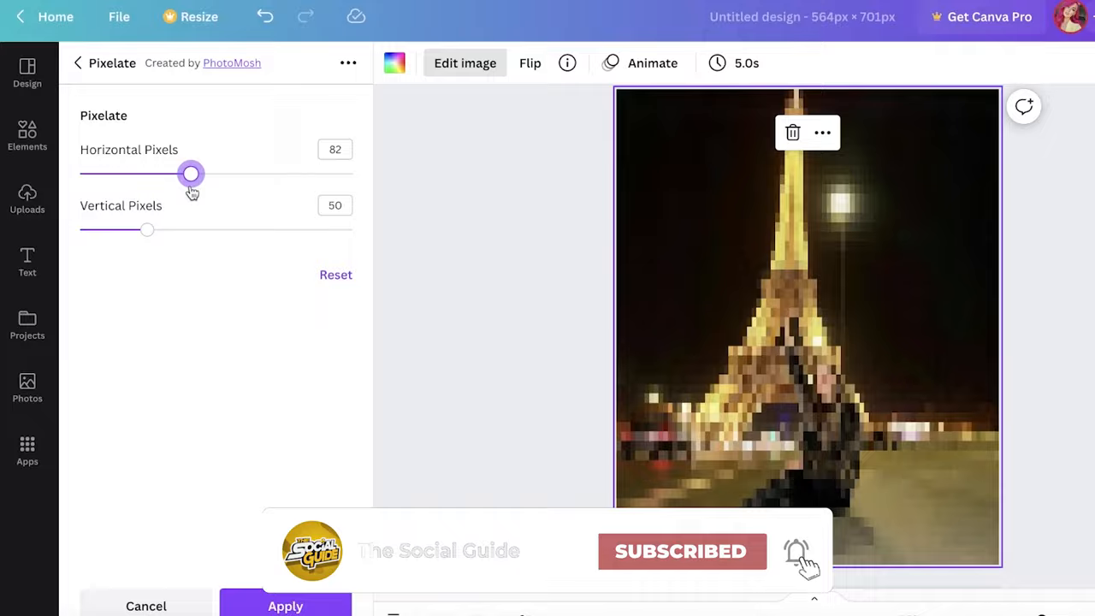
{"action": "left_click_drag", "start_coordinate": [146, 230], "coordinate": [287, 230]}
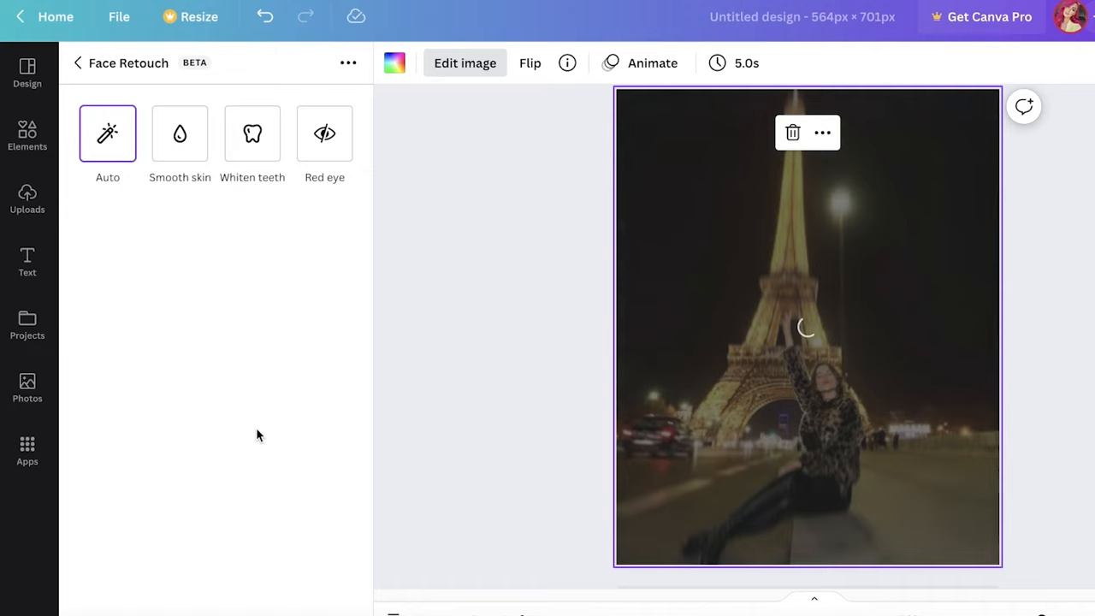
- Return from Face Retouch to the Edit image effects list
{"action": "left_click", "coordinate": [251, 133]}
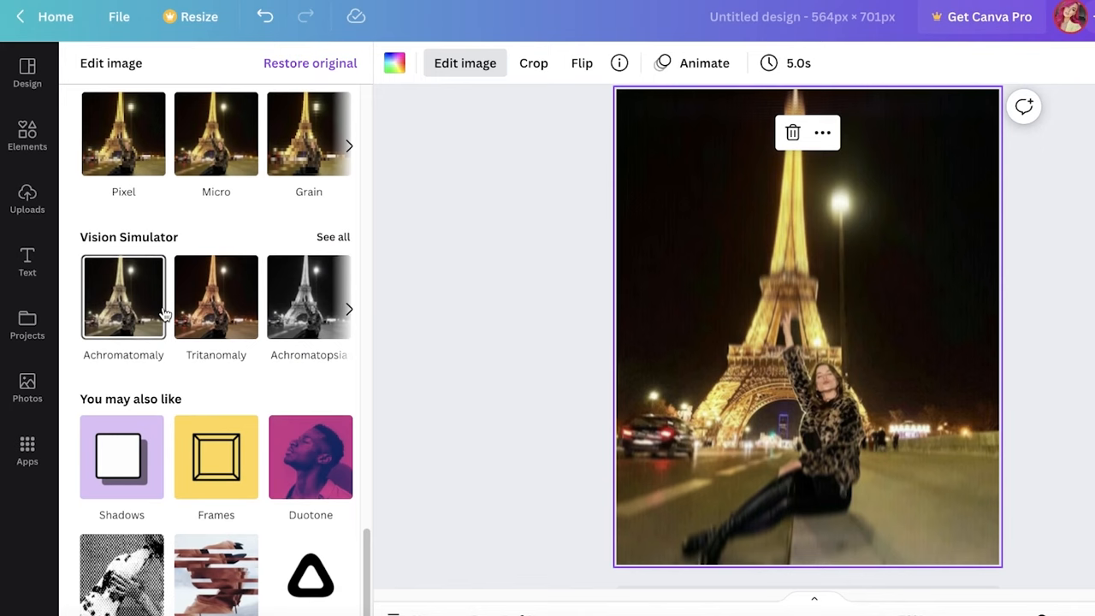
{"action": "scroll", "scroll_direction": "up", "scroll_amount": 3}
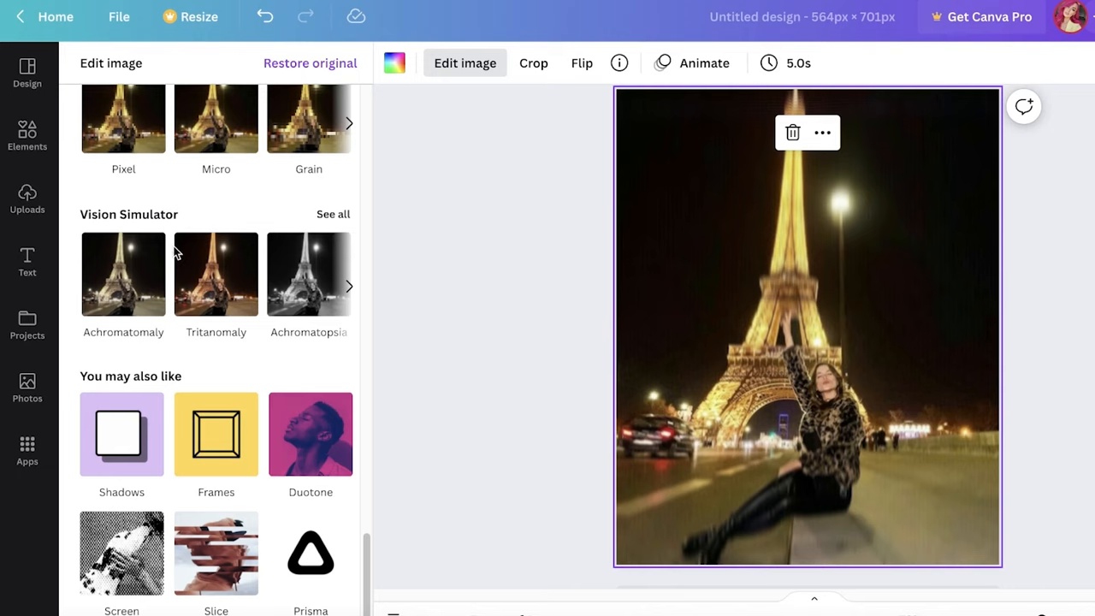
{"action": "mouse_move", "coordinate": [215, 552]}
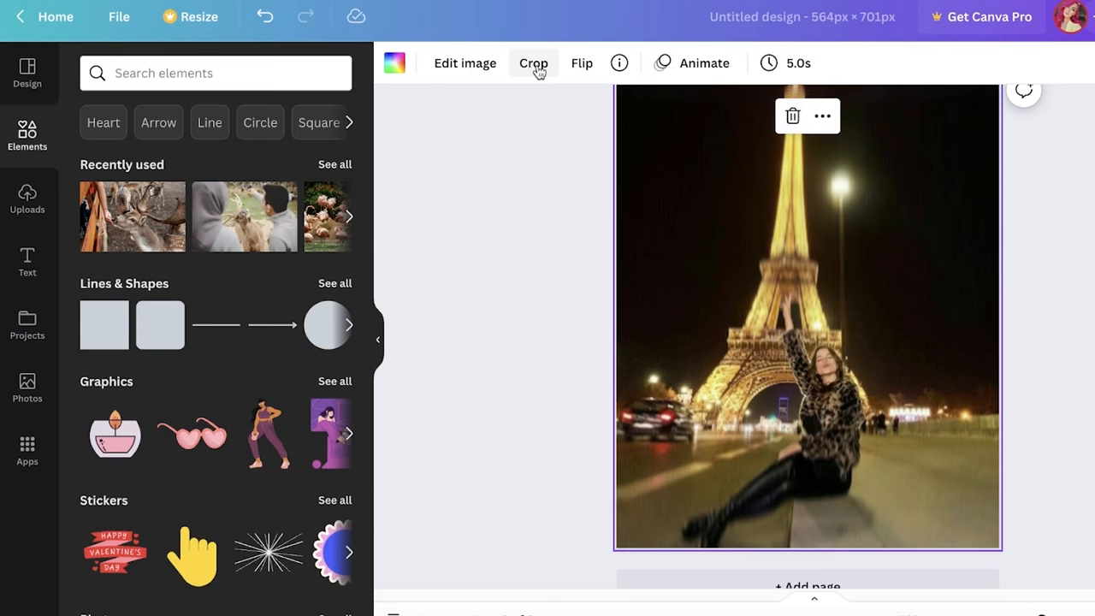
- Swap the smeared photo for the original Eiffel Tower night photo from Uploads, inside a white border
{"action": "left_click", "coordinate": [533, 62]}
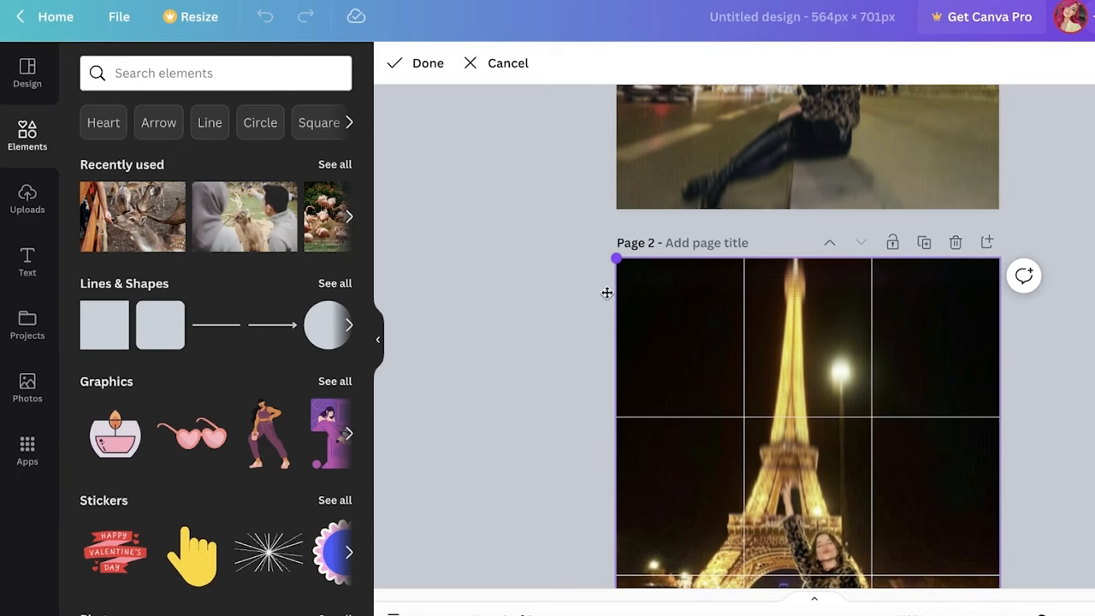
{"action": "scroll", "scroll_direction": "down", "scroll_amount": 3}
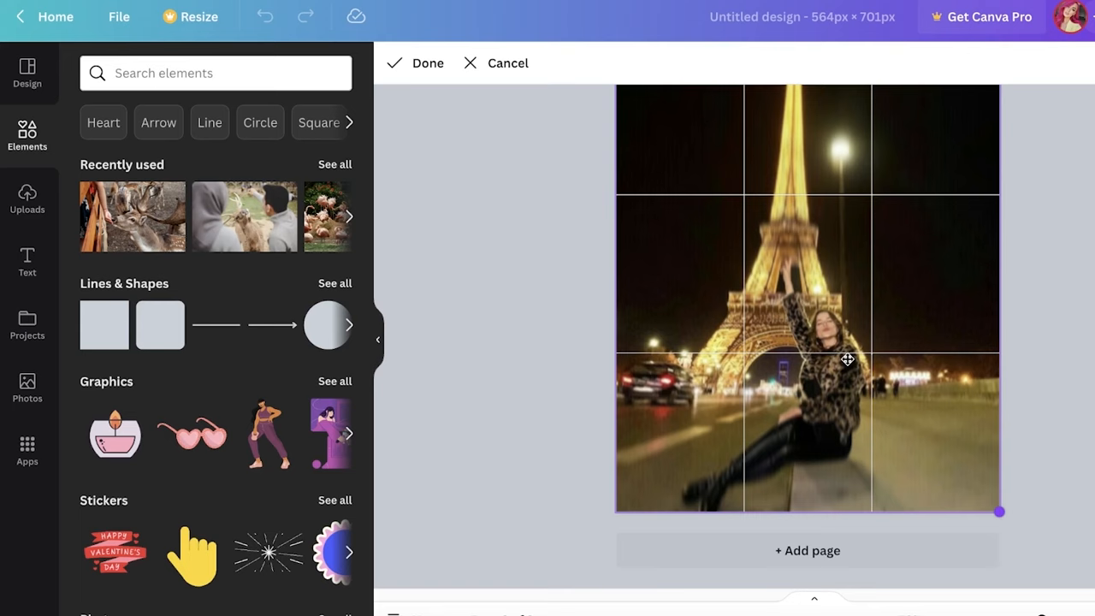
{"action": "left_click", "coordinate": [427, 62]}
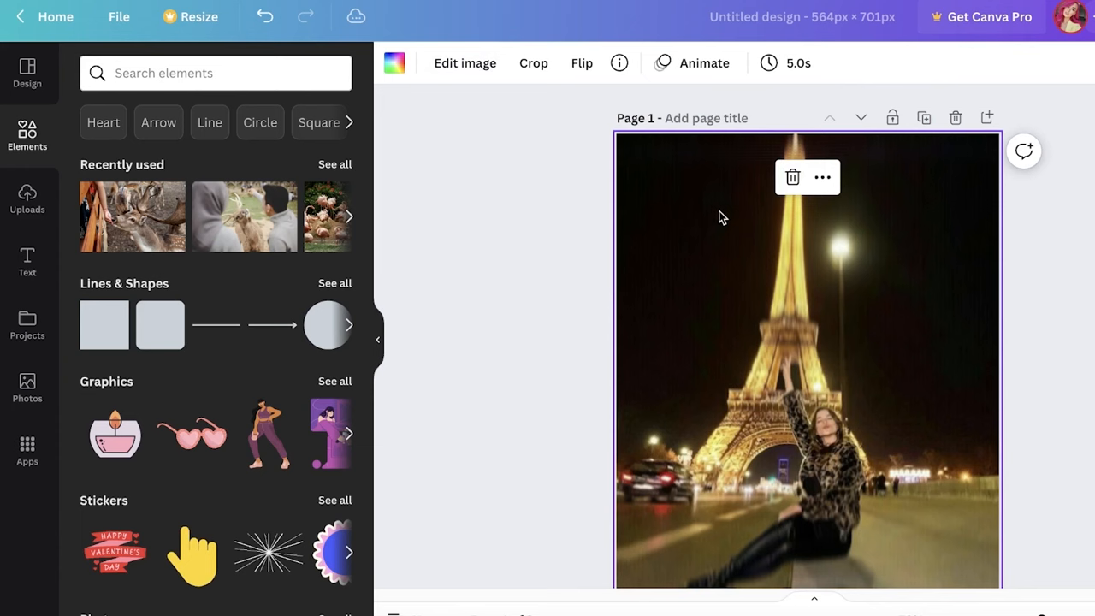
{"action": "left_click", "coordinate": [27, 201]}
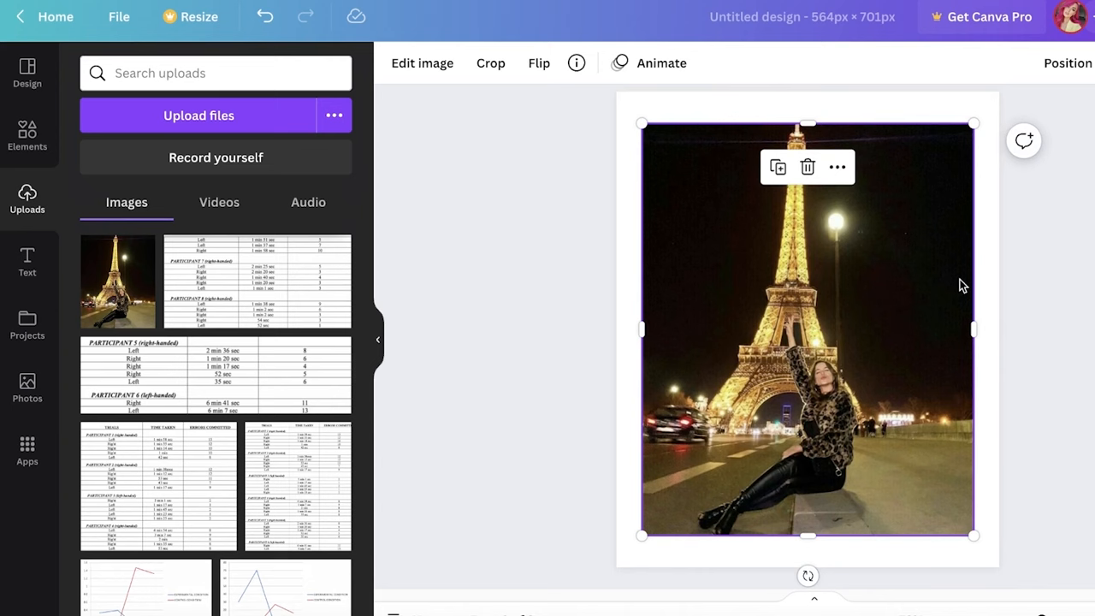
- Apply a soft, faded filter to the original Eiffel Tower photo through Edit image
{"action": "left_click", "coordinate": [422, 62]}
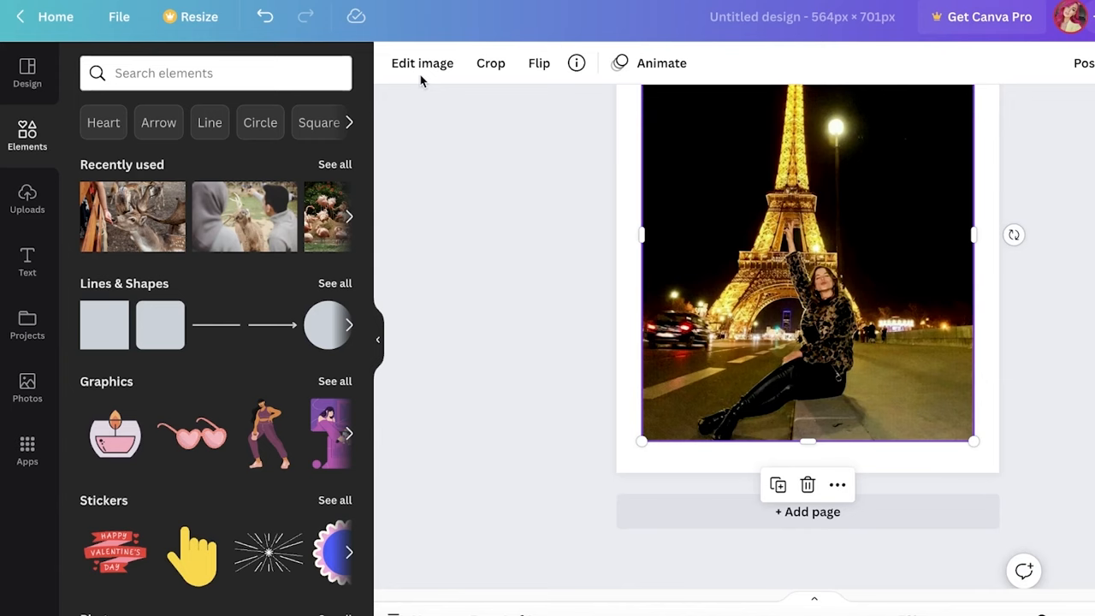
{"action": "left_click", "coordinate": [422, 63]}
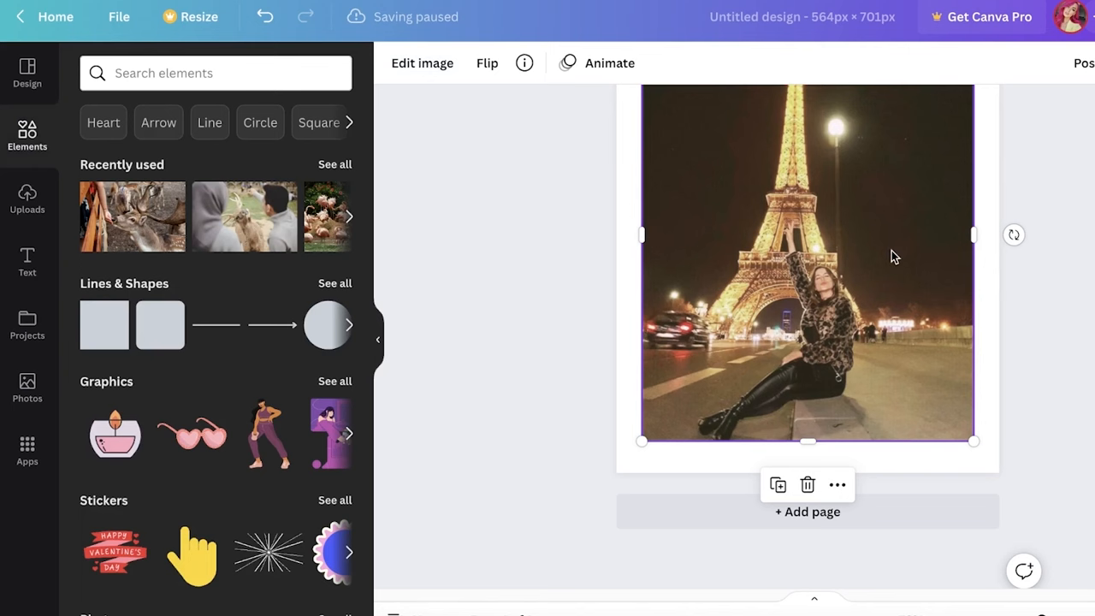
{"action": "left_click", "coordinate": [213, 72]}
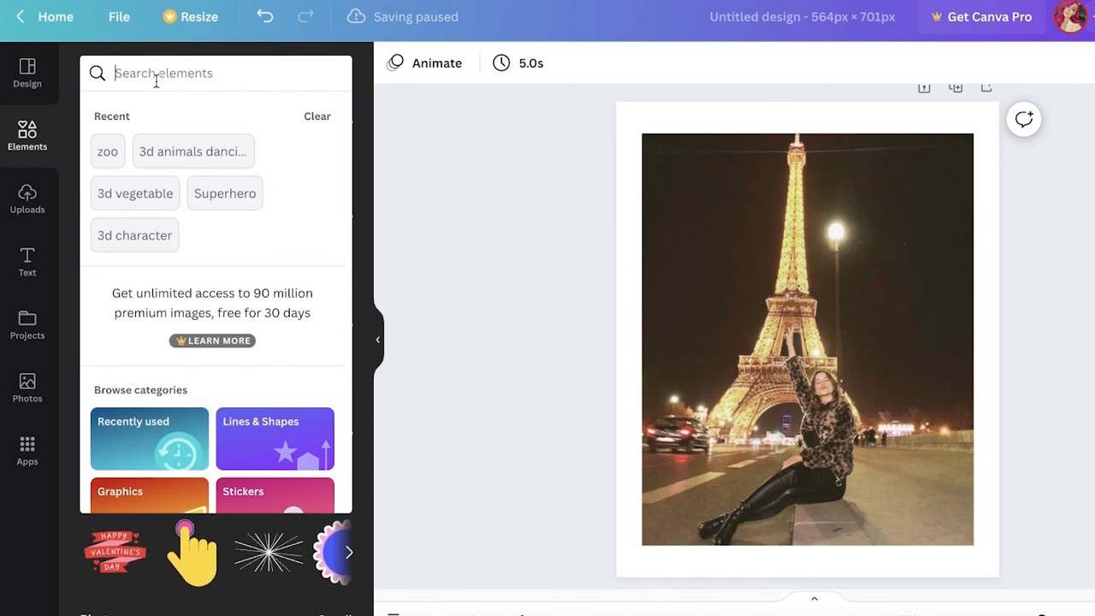
- Add retro handwritten-paper background, flower corner and small REC graphics behind and around the photo
{"action": "type", "text": "retro"}
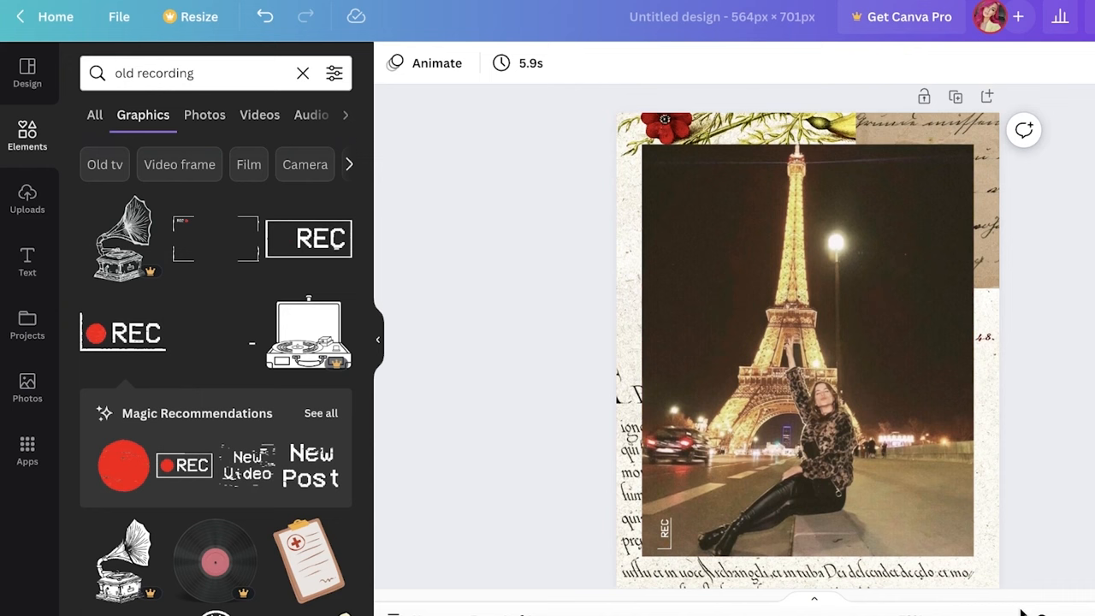
{"action": "left_click", "coordinate": [302, 73]}
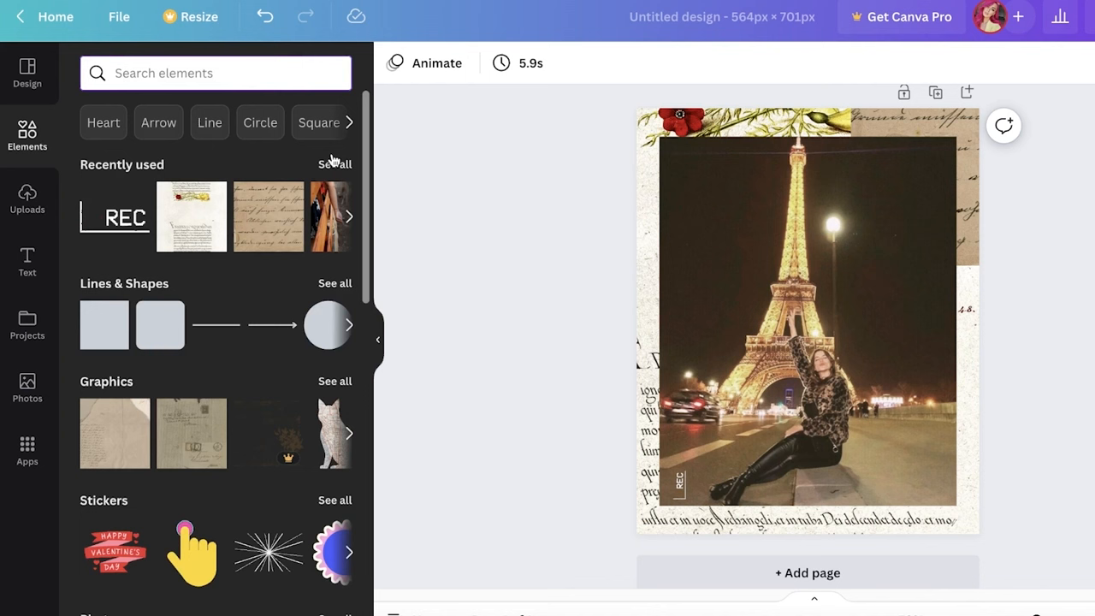
- Add vintage stamp and Paris stamp graphics near the photo's top-left and bottom-right corners
{"action": "type", "text": "vintage stamp"}
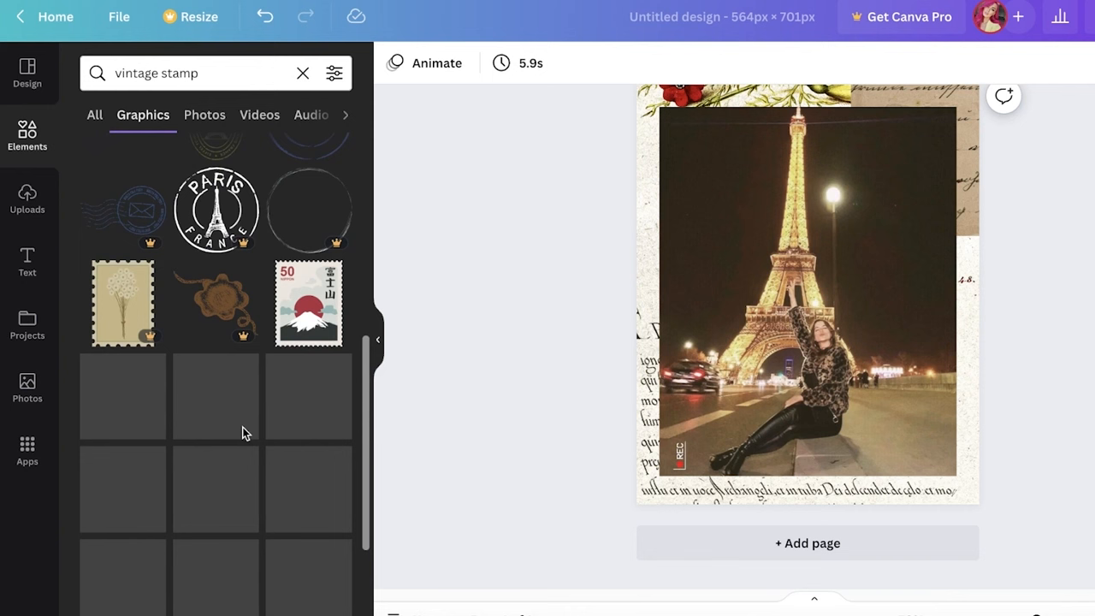
{"action": "scroll", "scroll_direction": "down", "scroll_amount": 3}
{"action": "type", "text": "pari"}
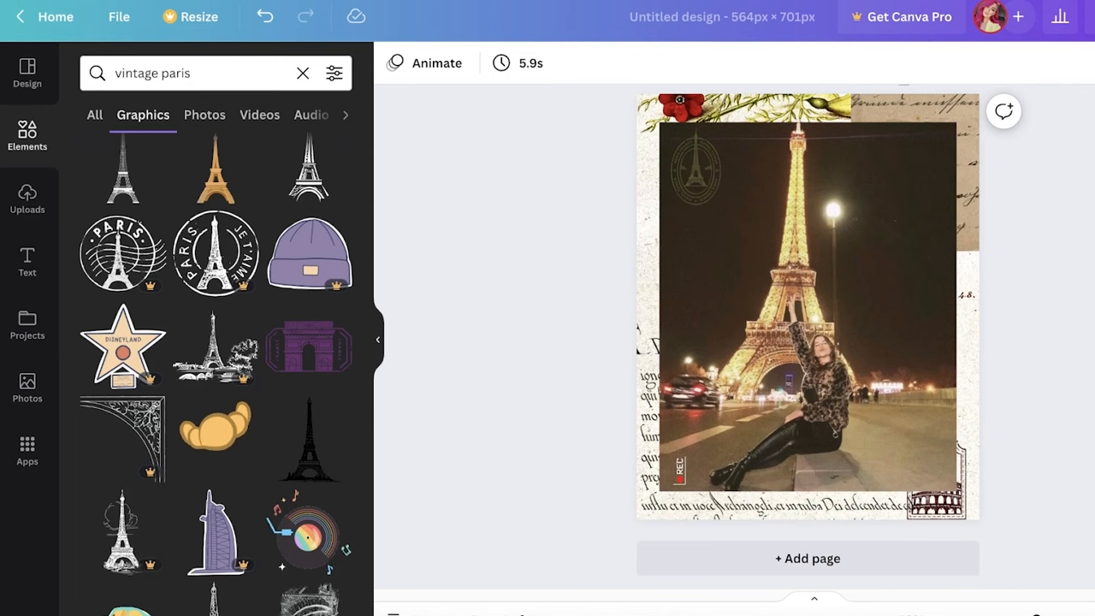
{"action": "left_click", "coordinate": [1059, 16]}
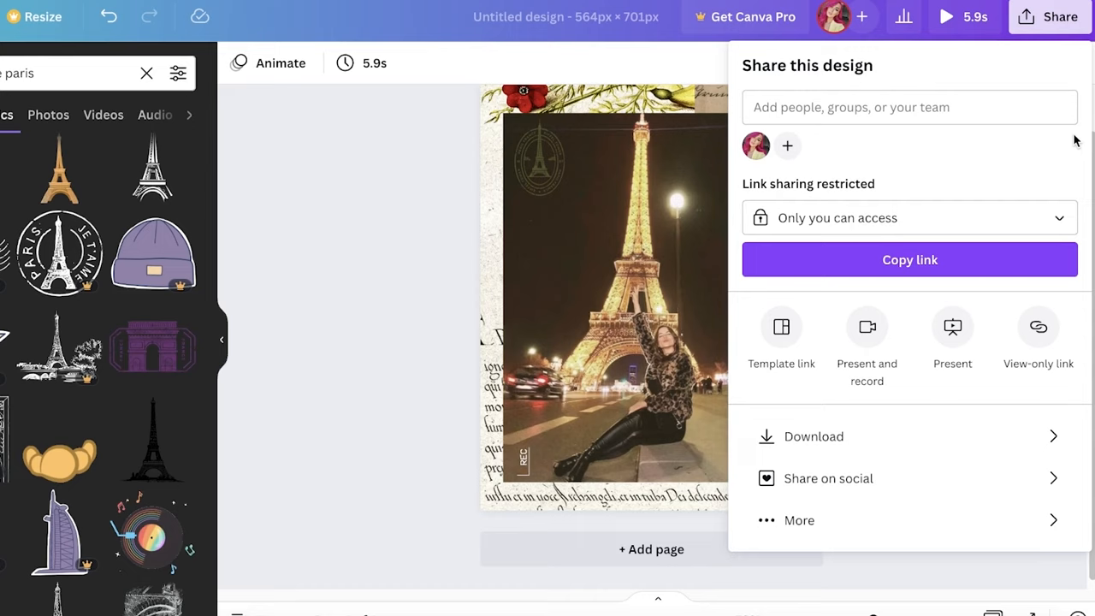
- Download the vintage Eiffel Tower collage with File type set to JPG
{"action": "left_click", "coordinate": [813, 436]}
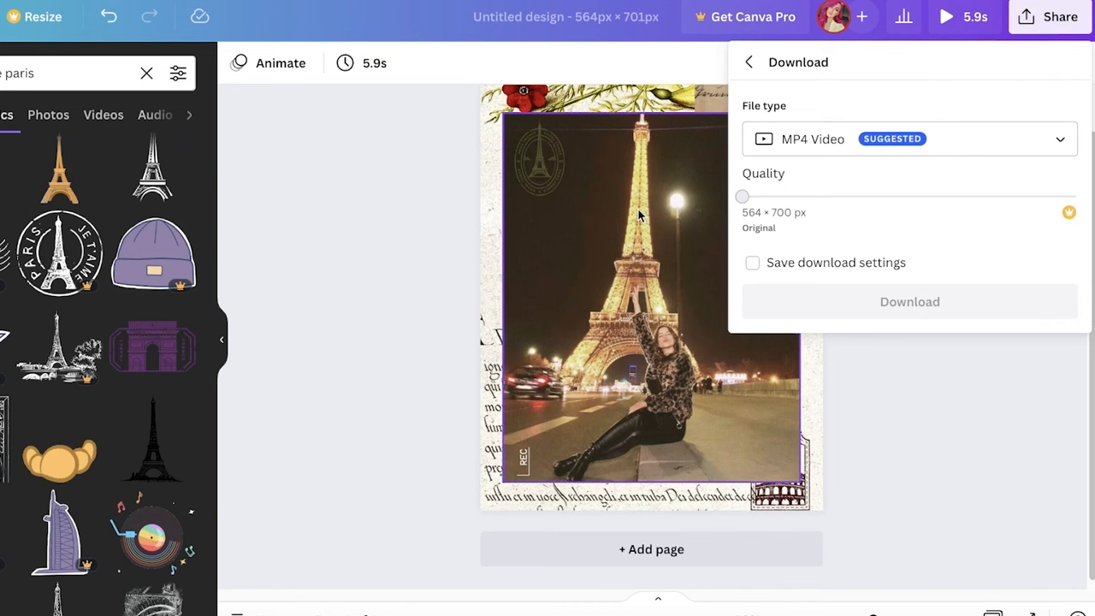
{"action": "left_click", "coordinate": [906, 139]}
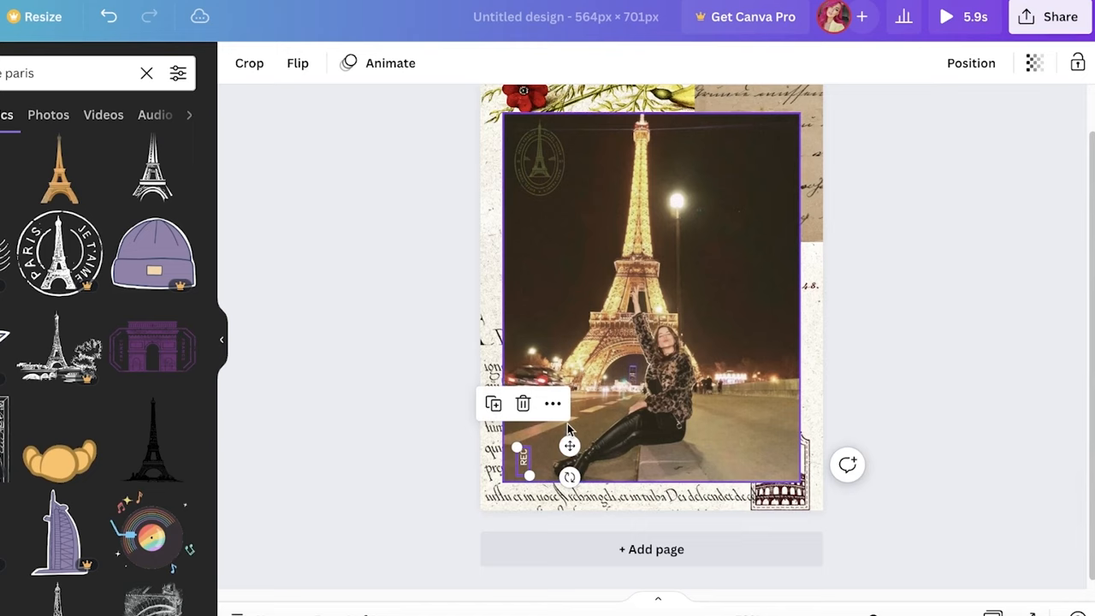
{"action": "left_click", "coordinate": [978, 346]}
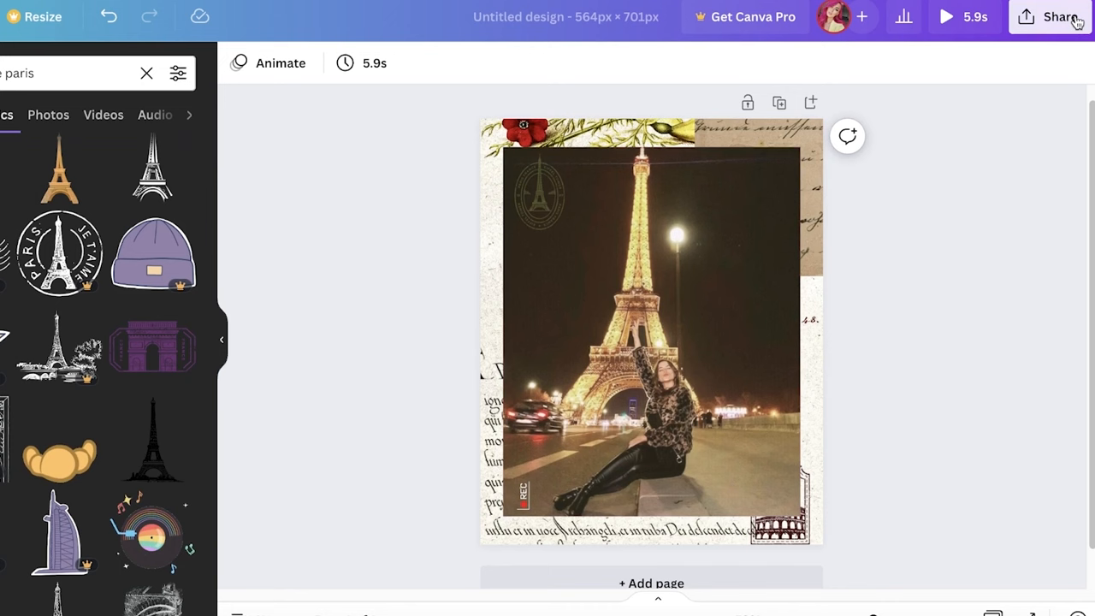
{"action": "left_click", "coordinate": [1059, 16]}
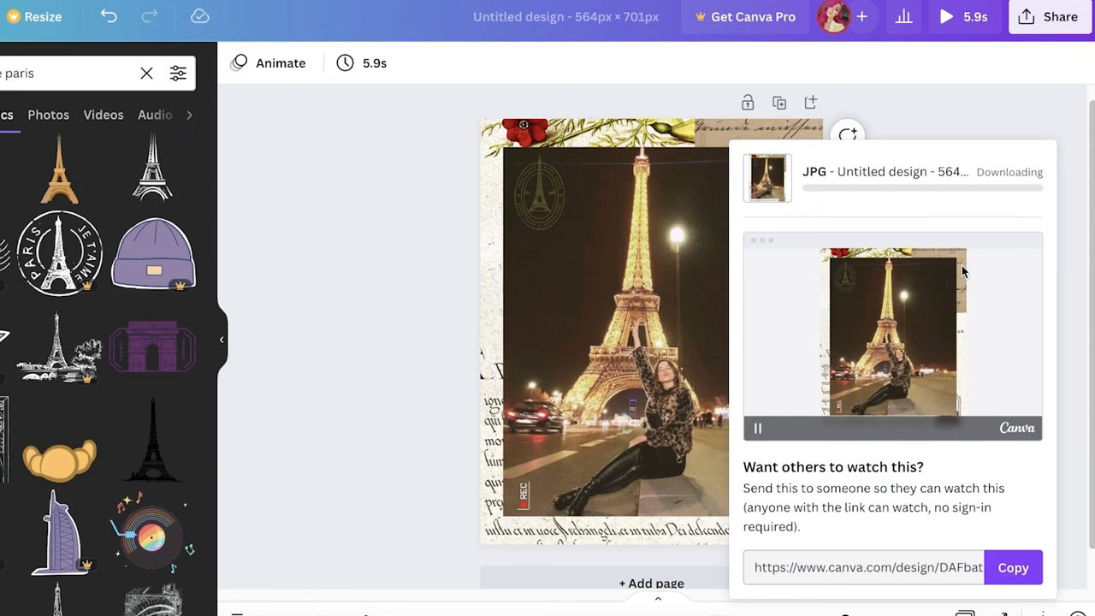